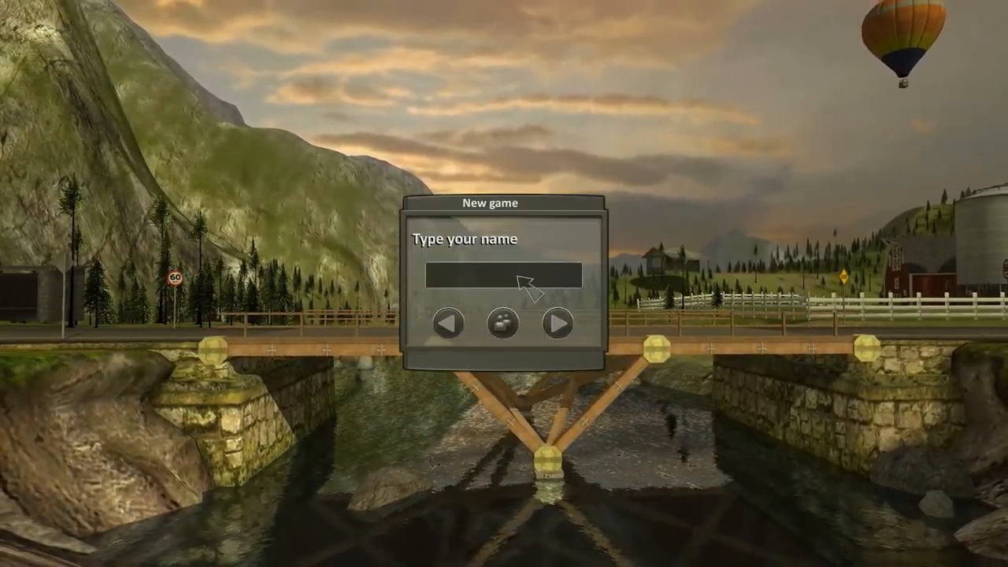
- Start a new game under the player name 'imthatgi' and reach the map selection screen
text(imthatgi)
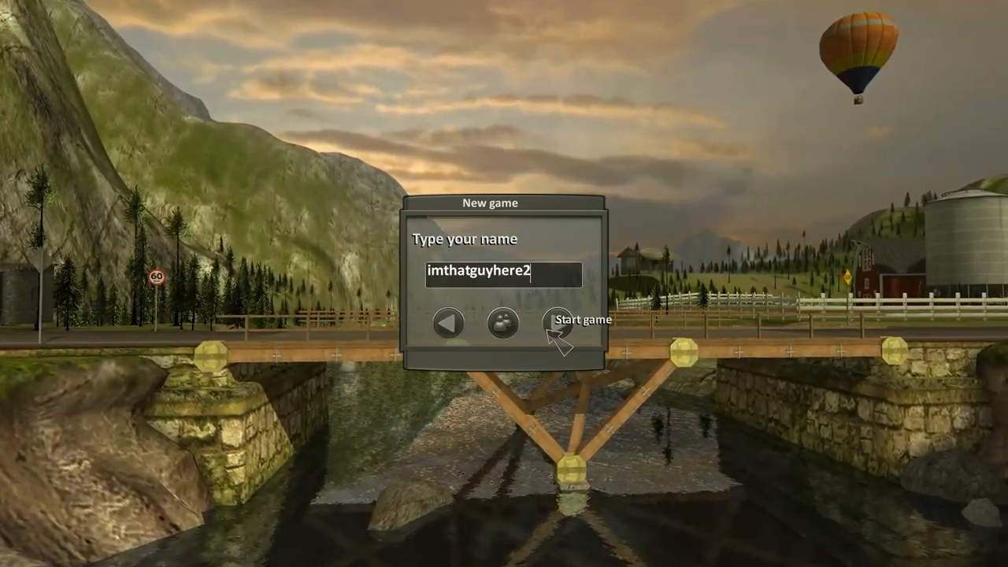
click(584, 321)
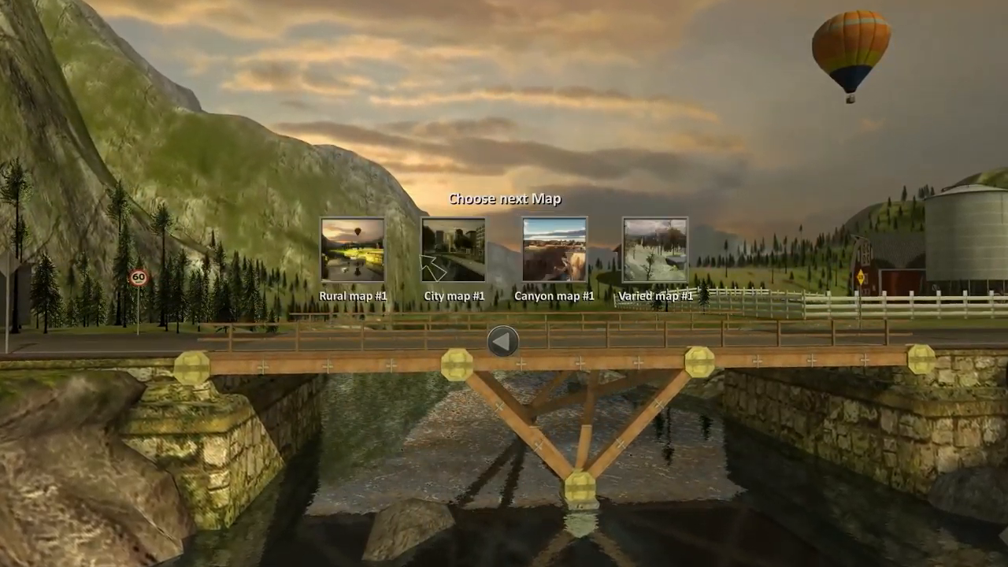
- Load Rural map #1, test the wooden bridge, and return to editing after it collapses to add struts from the centre pier
click(351, 252)
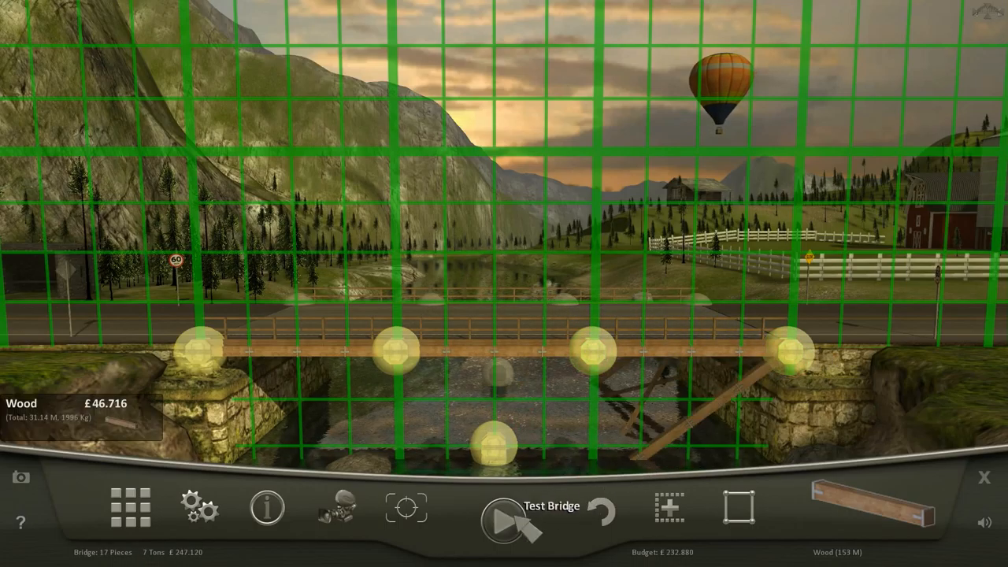
click(503, 519)
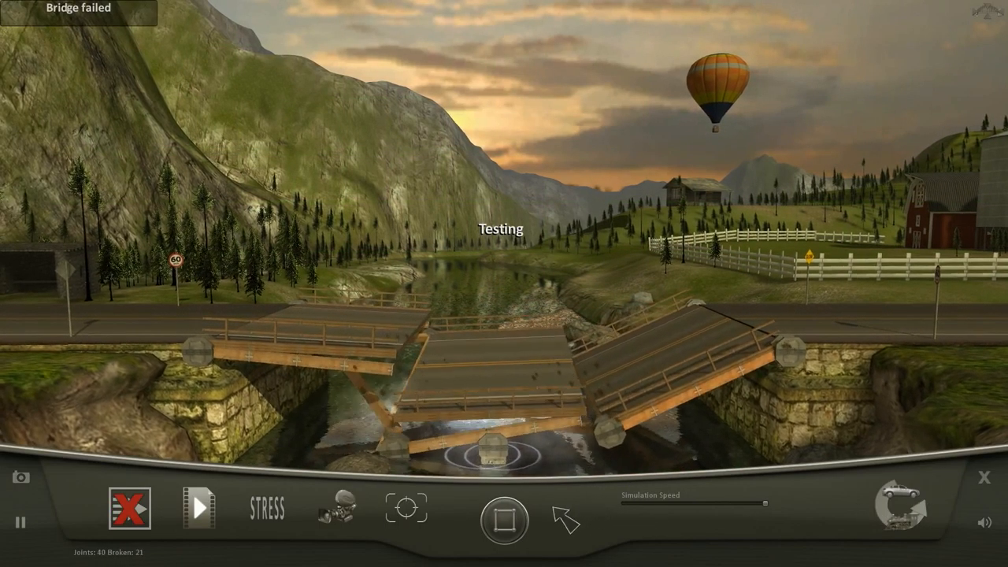
click(129, 507)
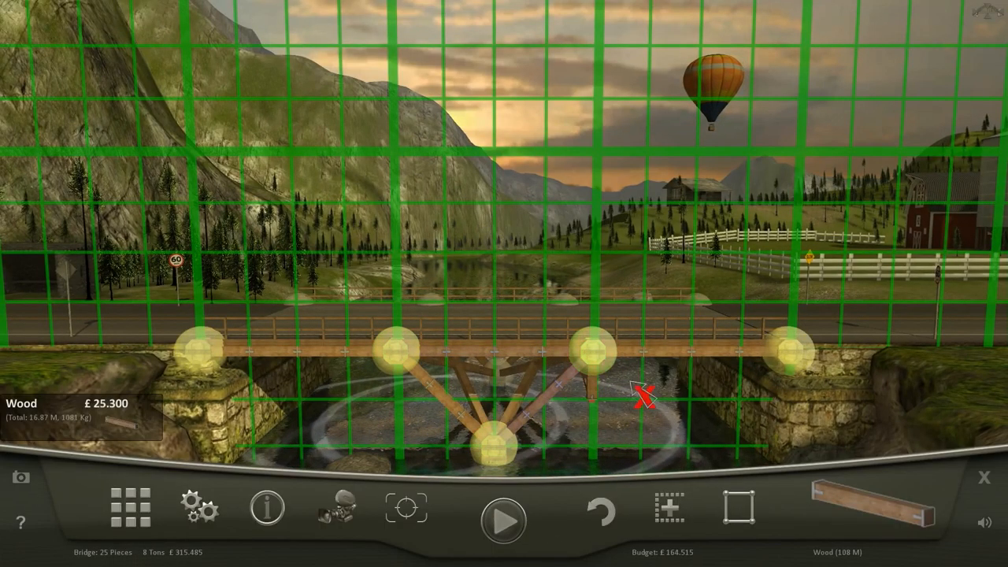
- Test the reinforced bridge, send the traffic across, and show total stress while the bus crosses
click(502, 519)
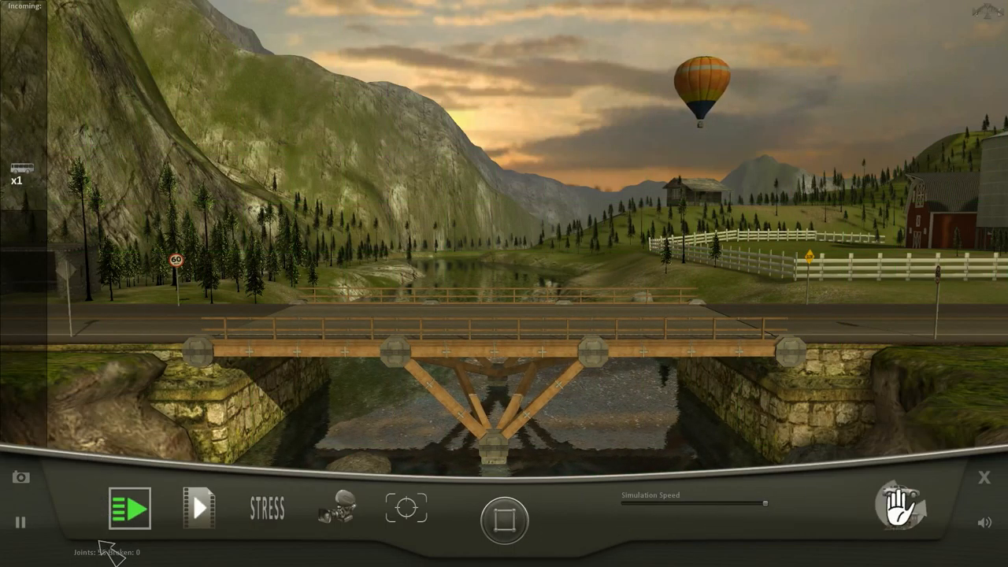
click(129, 507)
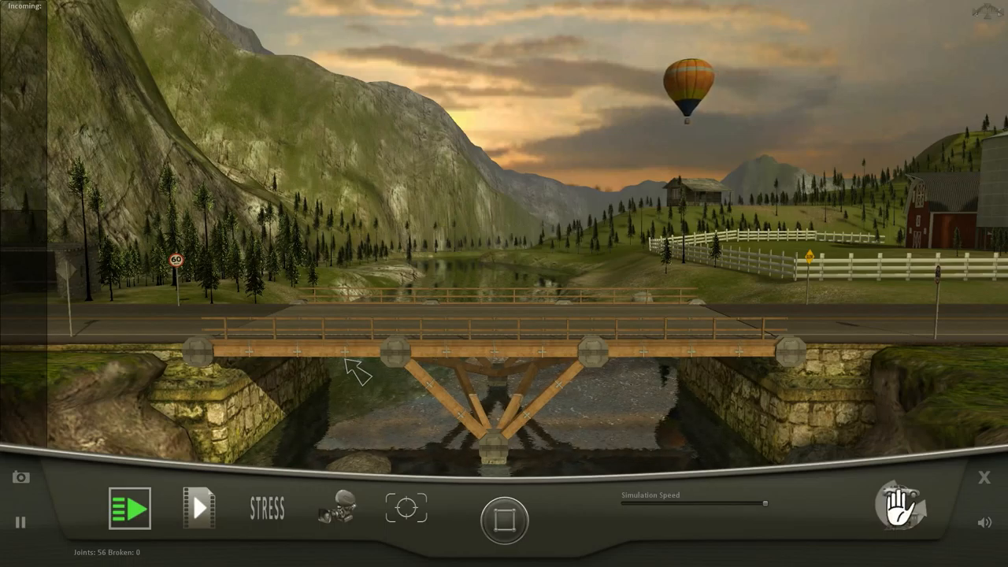
click(266, 507)
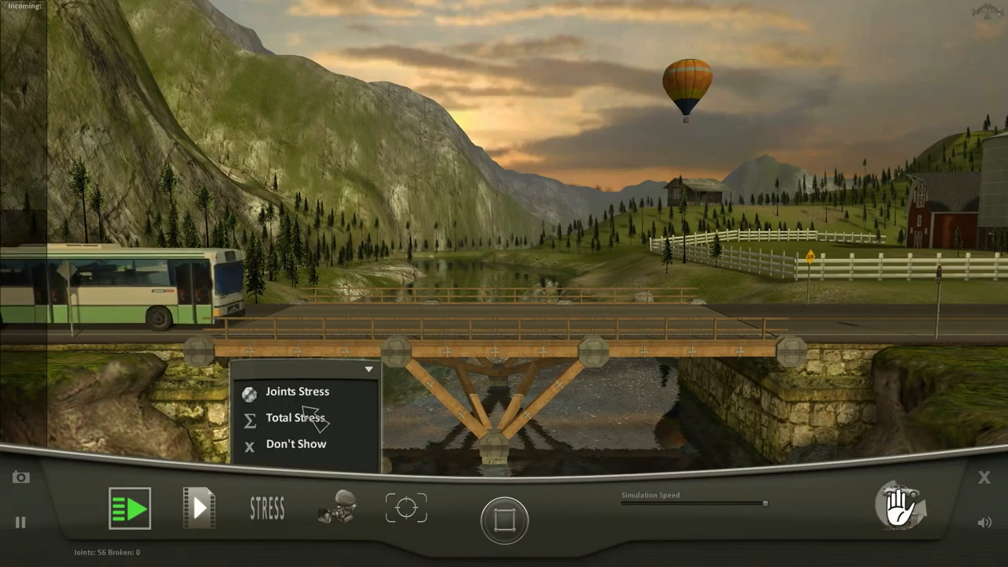
click(298, 418)
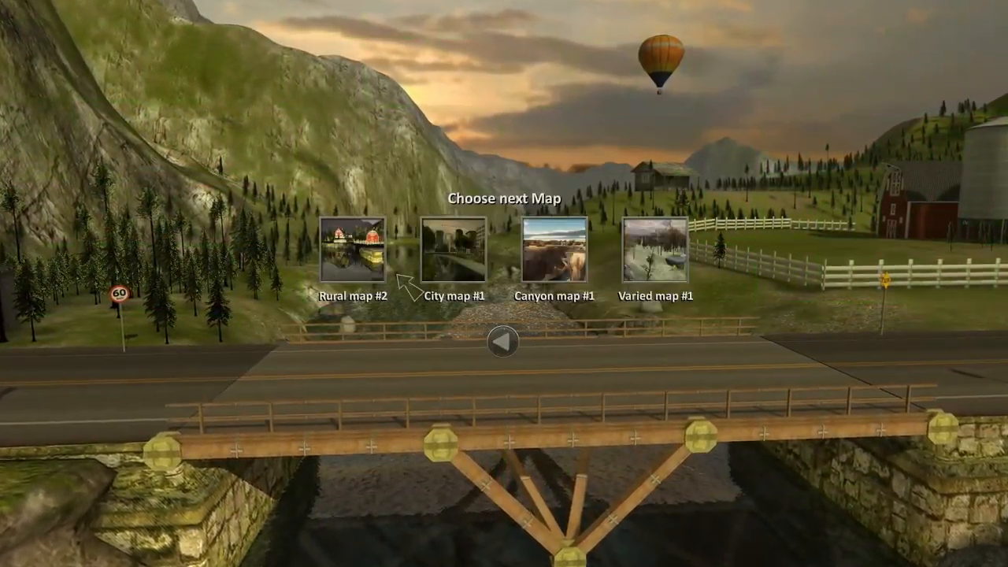
- Load Rural map #2, place wooden beams for a trapezoid truss, and switch to cables for the diagonals
click(352, 249)
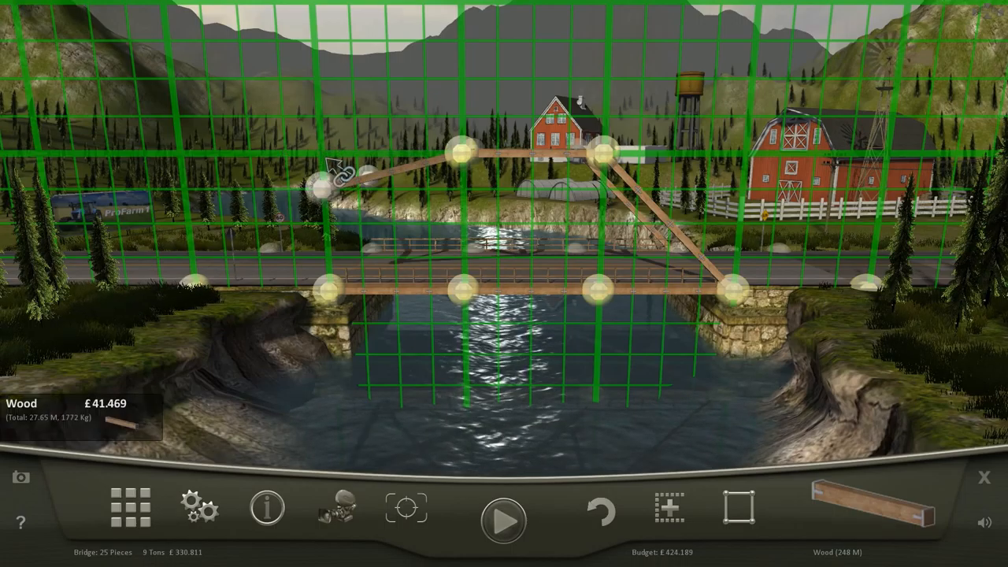
click(331, 189)
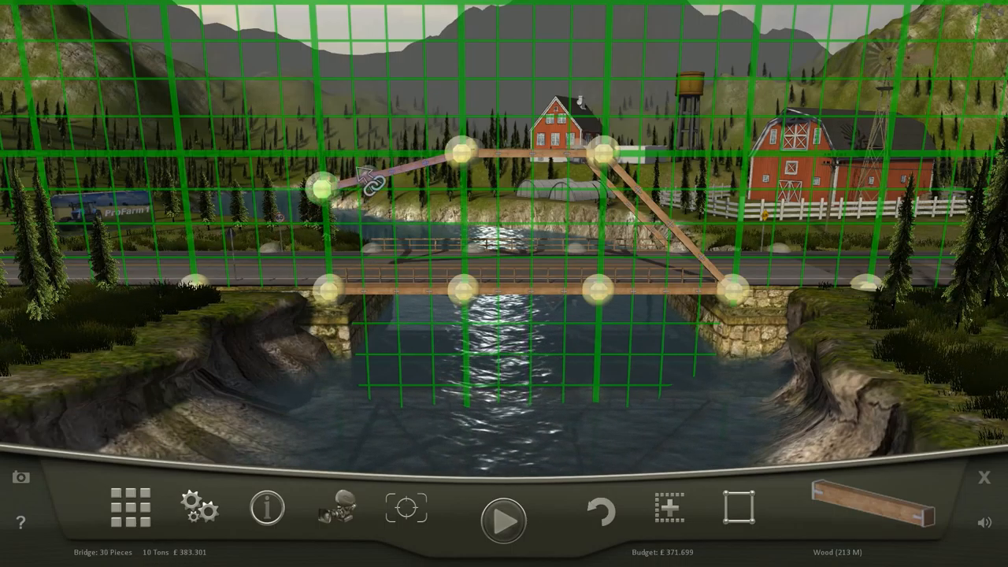
mouse_move(407, 507)
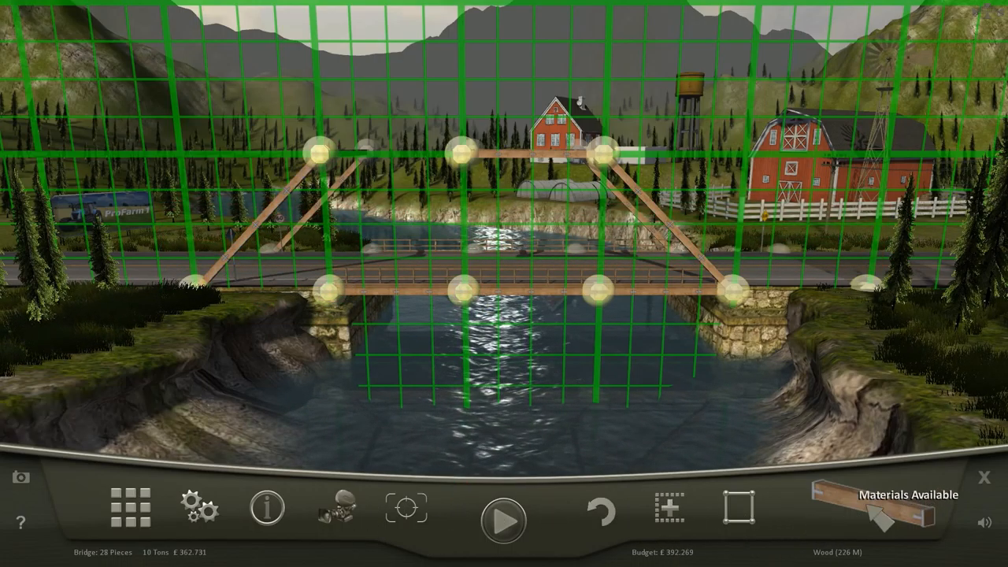
click(315, 152)
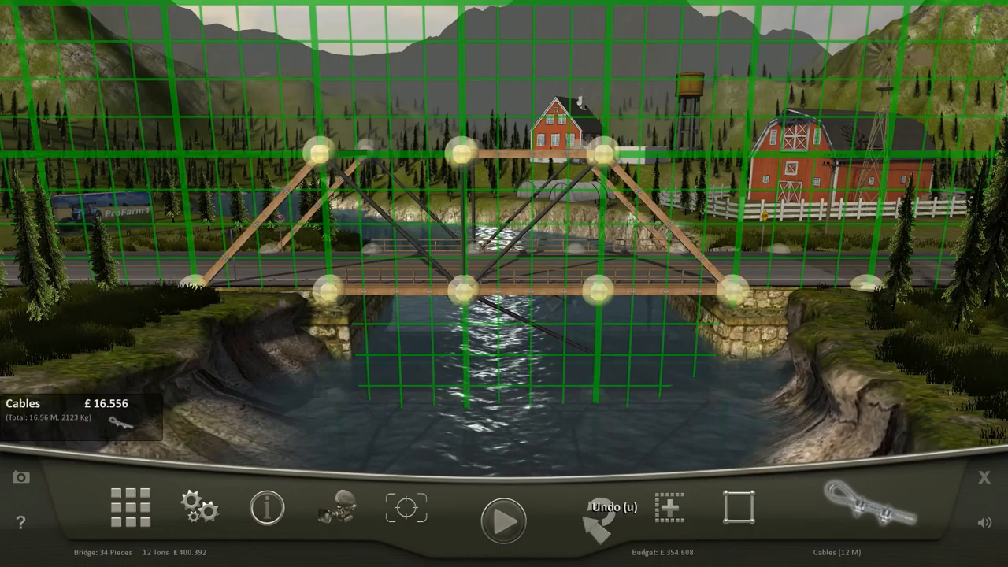
- Test the cable-braced truss, return to edit and adjust a piece by the right pier, then test again as it collapses
click(500, 519)
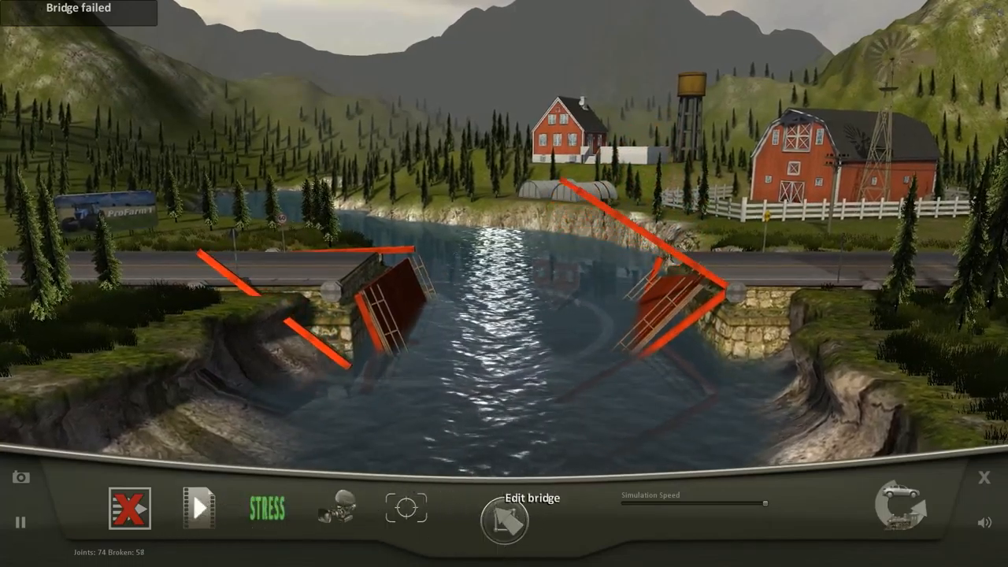
click(504, 519)
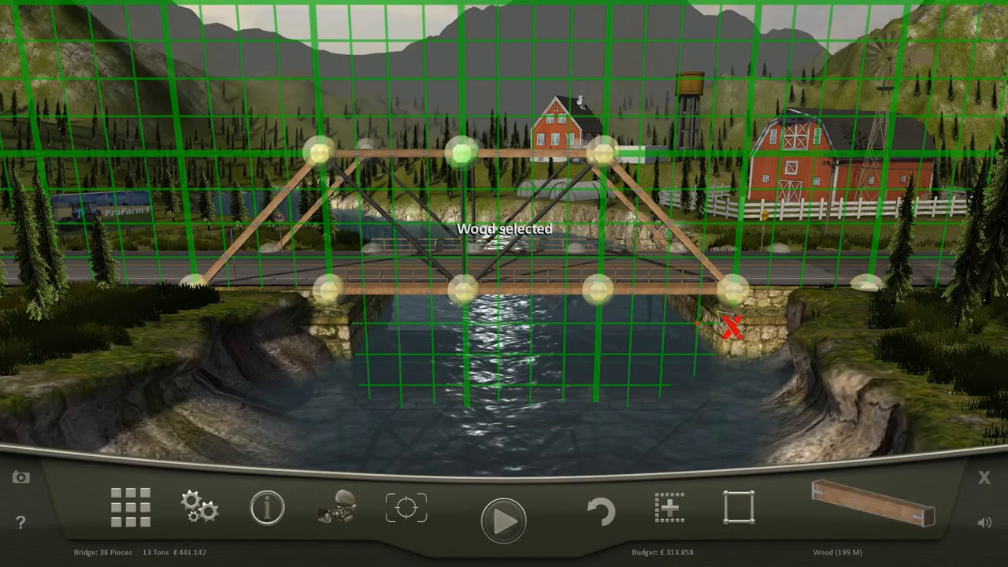
click(501, 519)
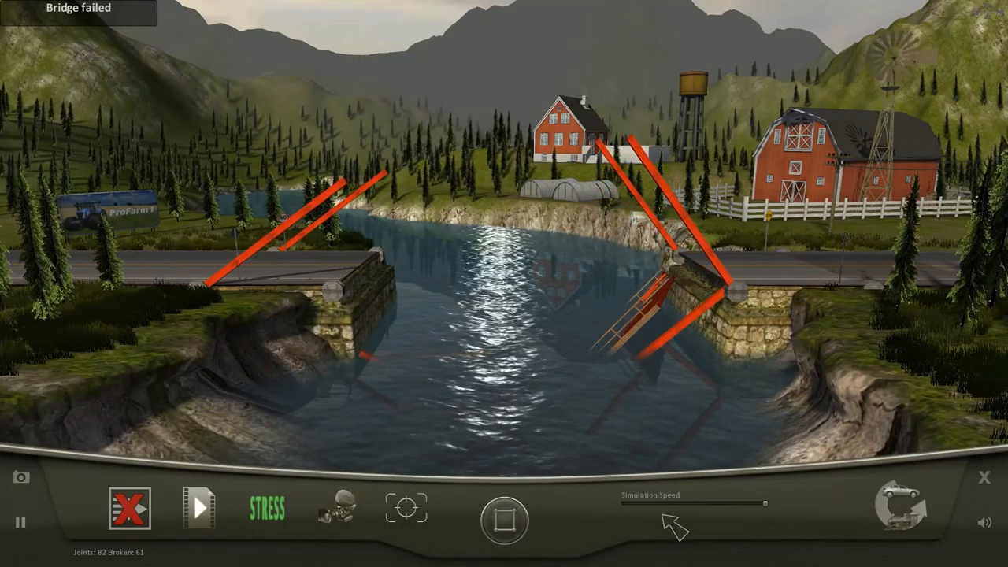
click(898, 507)
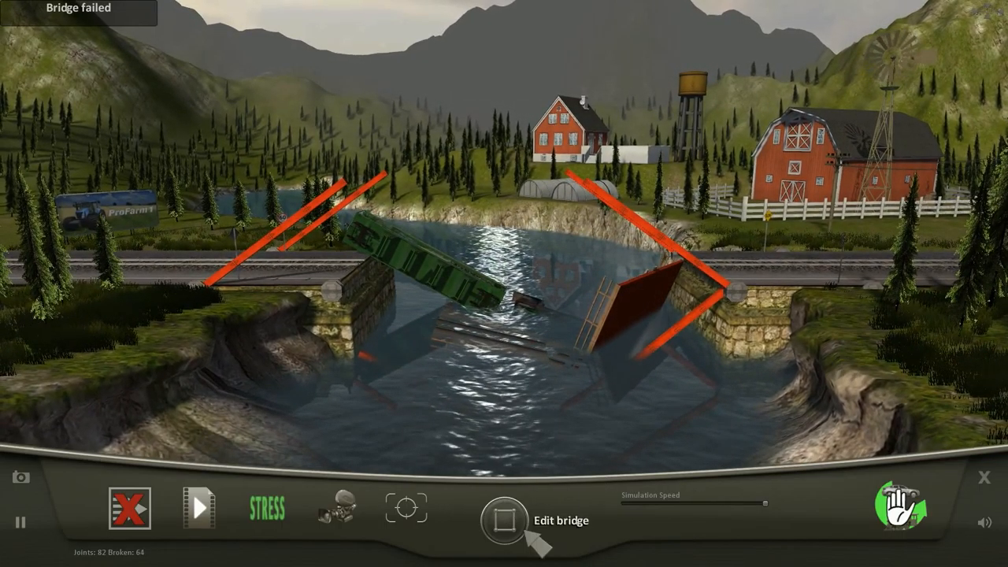
- Return to editing and cross-brace every truss panel with wooden diagonals, reaching 51 pieces
click(501, 507)
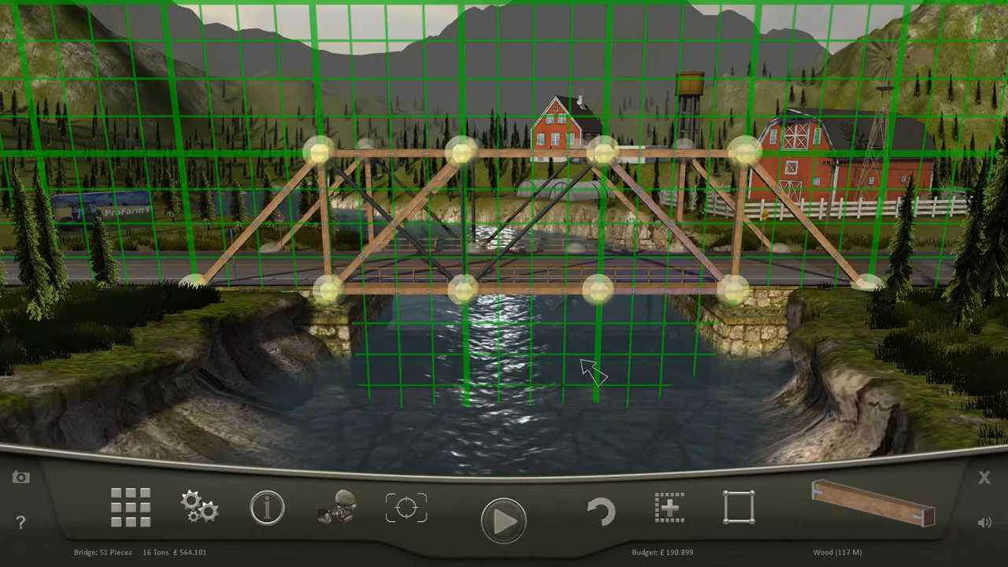
- Test the braced truss, add a cable at the failing centre top joint, and retest with zero broken joints
click(501, 520)
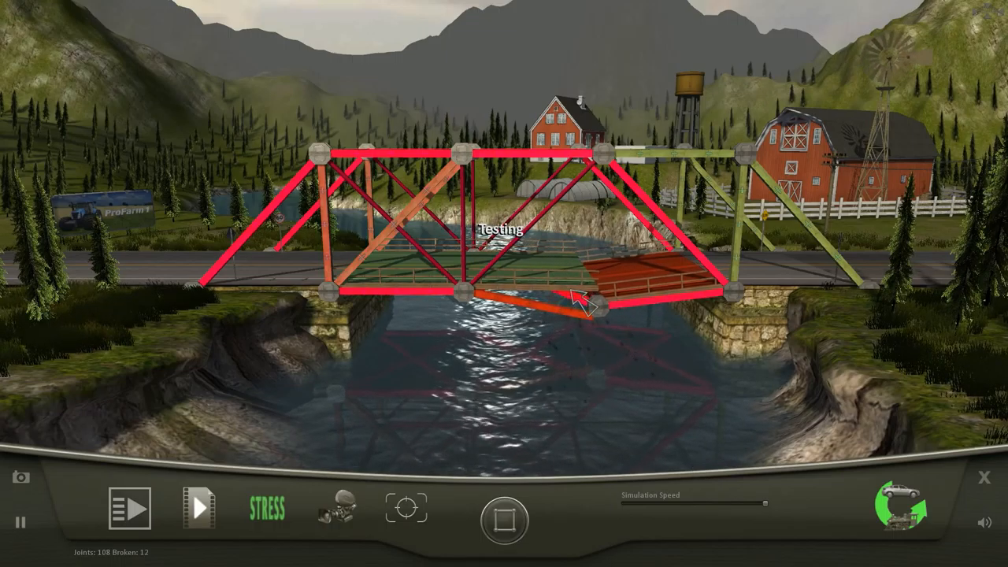
click(504, 519)
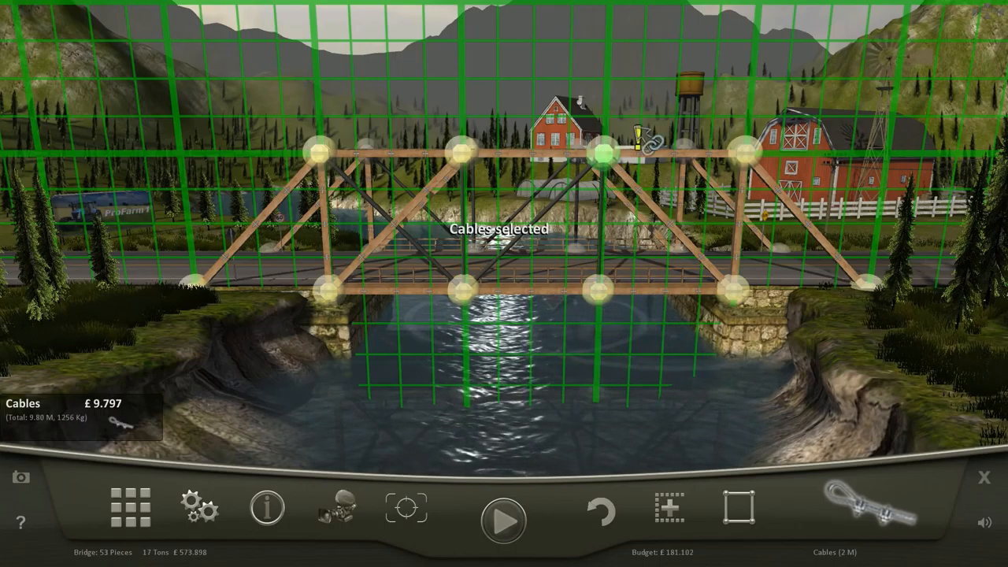
click(501, 520)
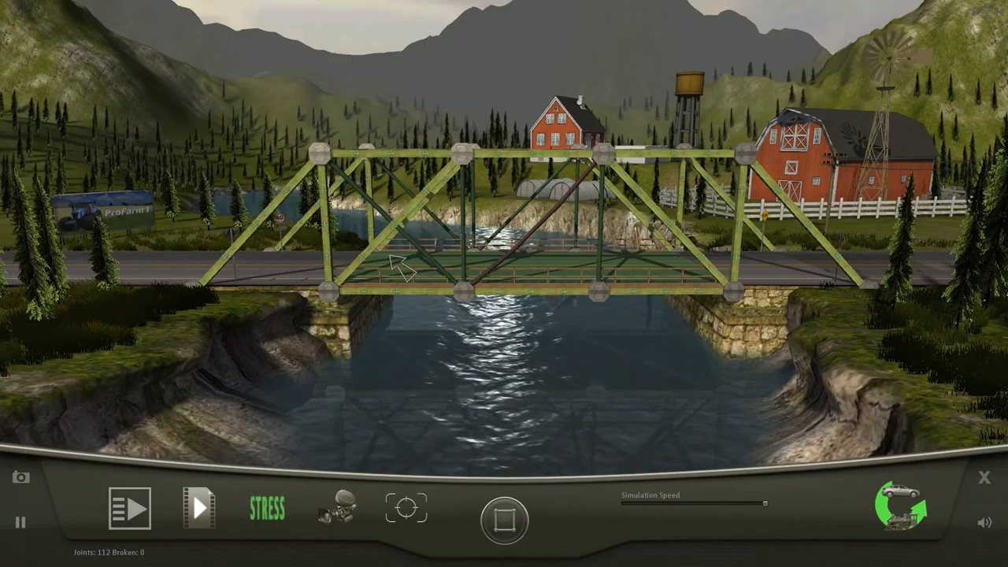
- Send the cars then the buses across, dismiss the New record box, and reach the Finished: Rural #2 summary
click(129, 507)
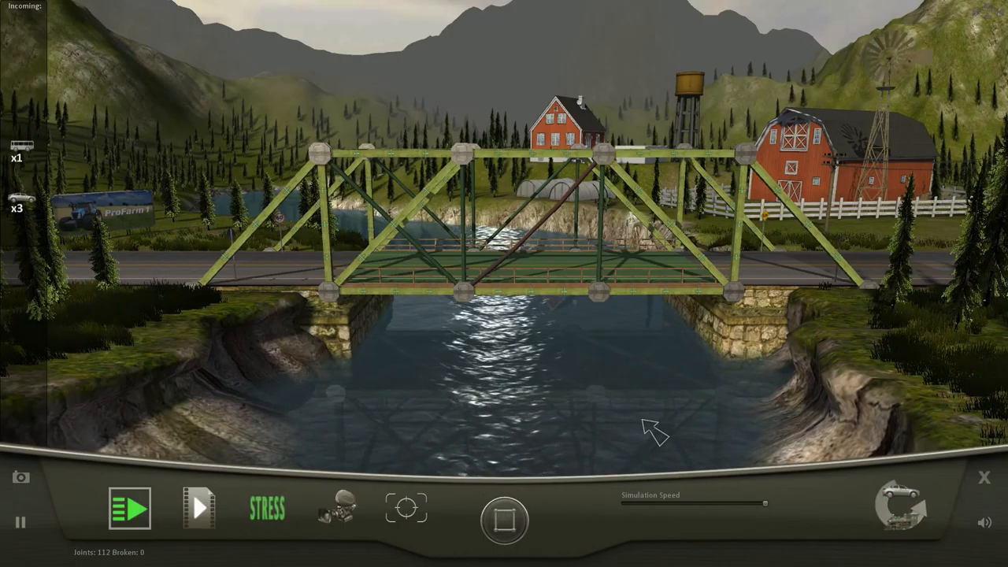
click(130, 507)
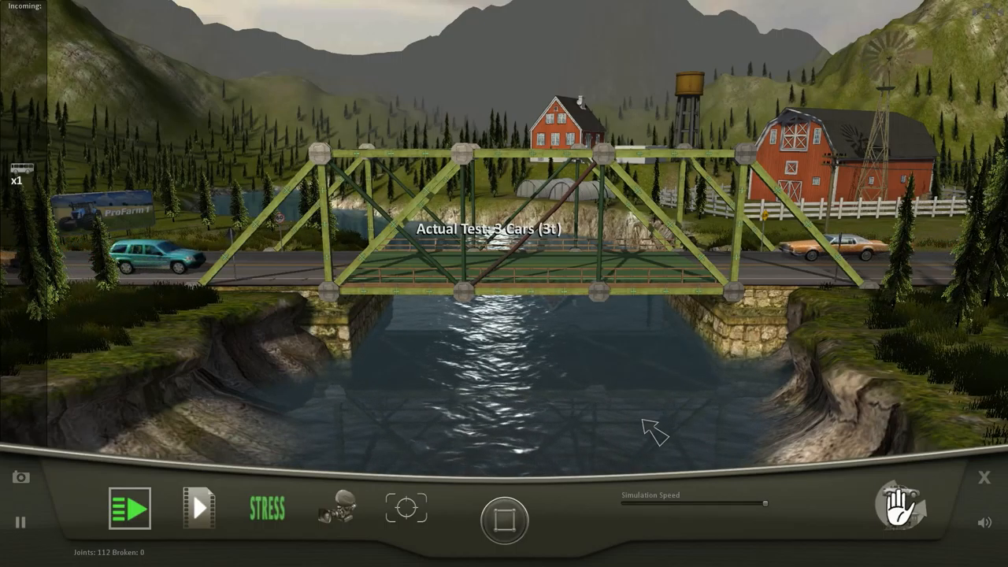
click(129, 507)
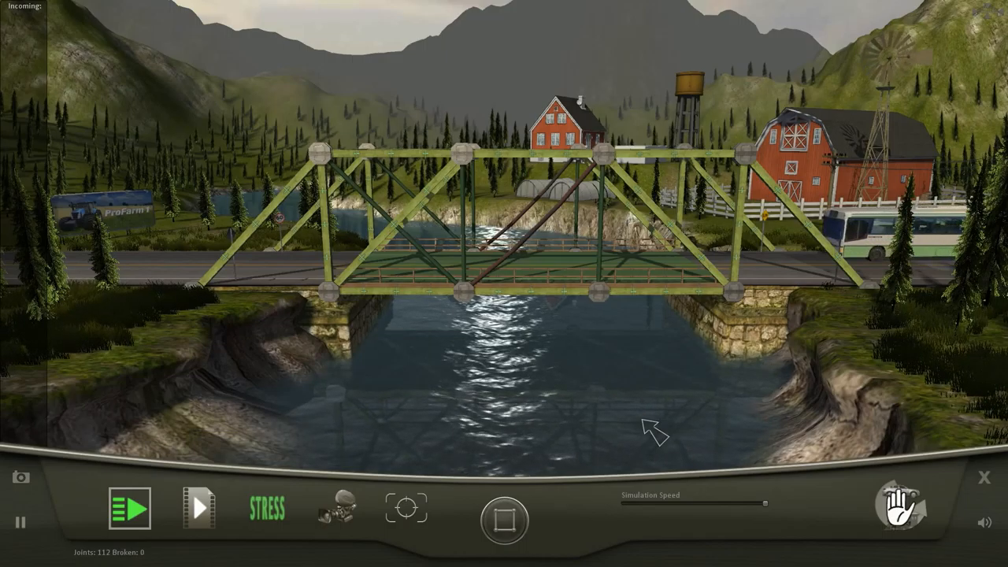
click(130, 507)
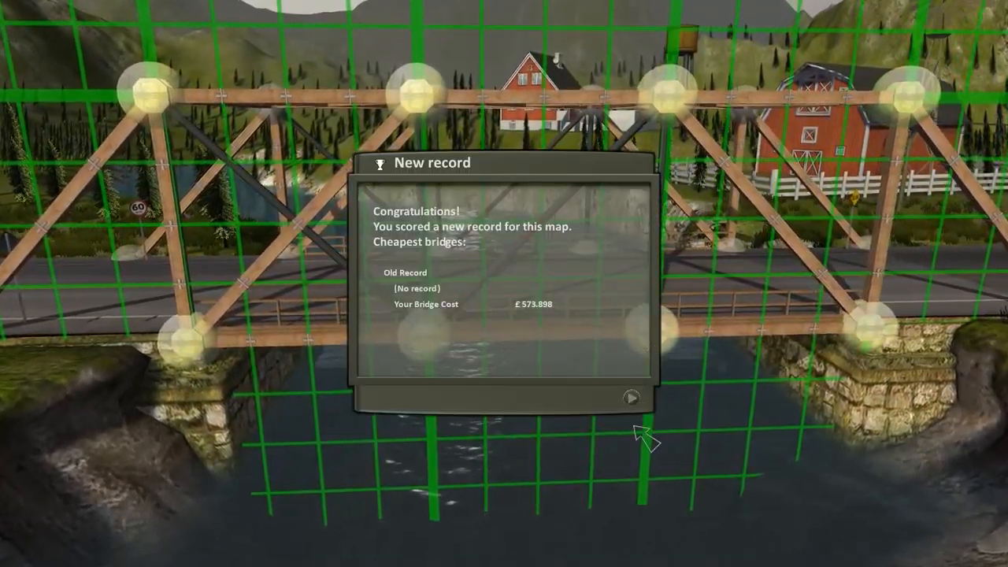
click(630, 397)
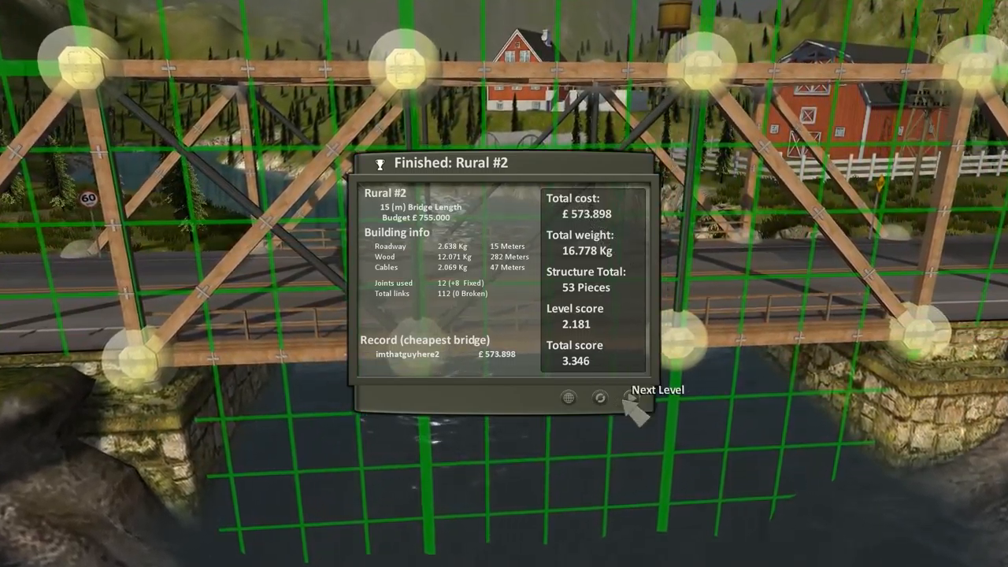
- Load Canyon map #1 and drag wooden beams between the pier nodes to frame a 22-piece truss
click(638, 400)
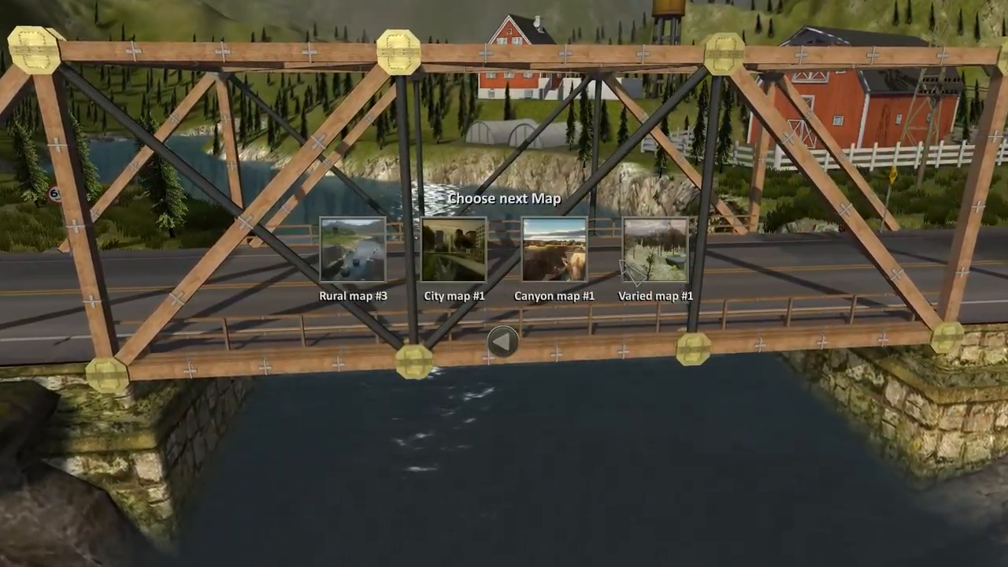
click(557, 252)
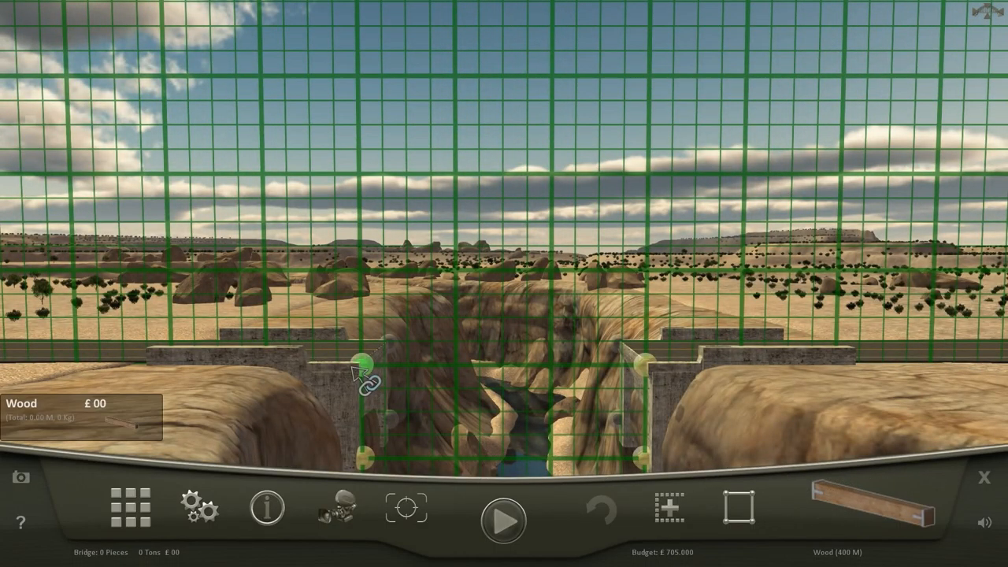
mouse_move(393, 444)
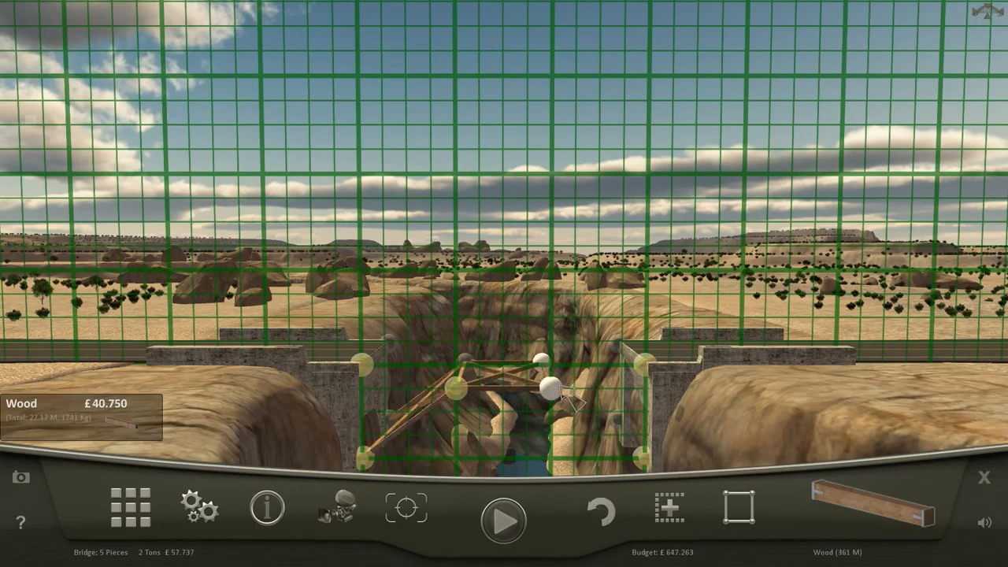
drag(544, 387, 645, 456)
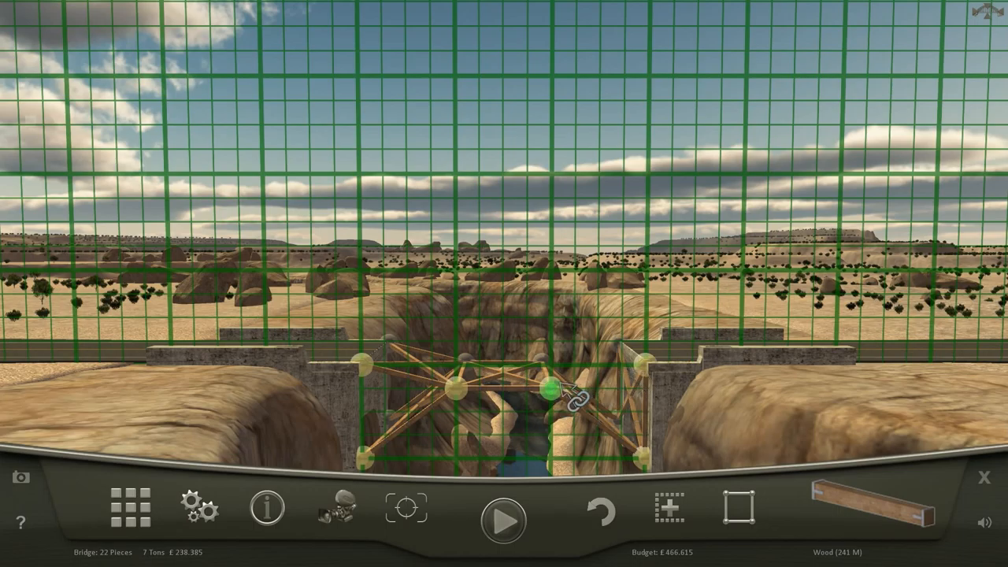
- Test the wooden canyon truss, watch it fail, and rebuild it denser at 55 pieces
click(501, 519)
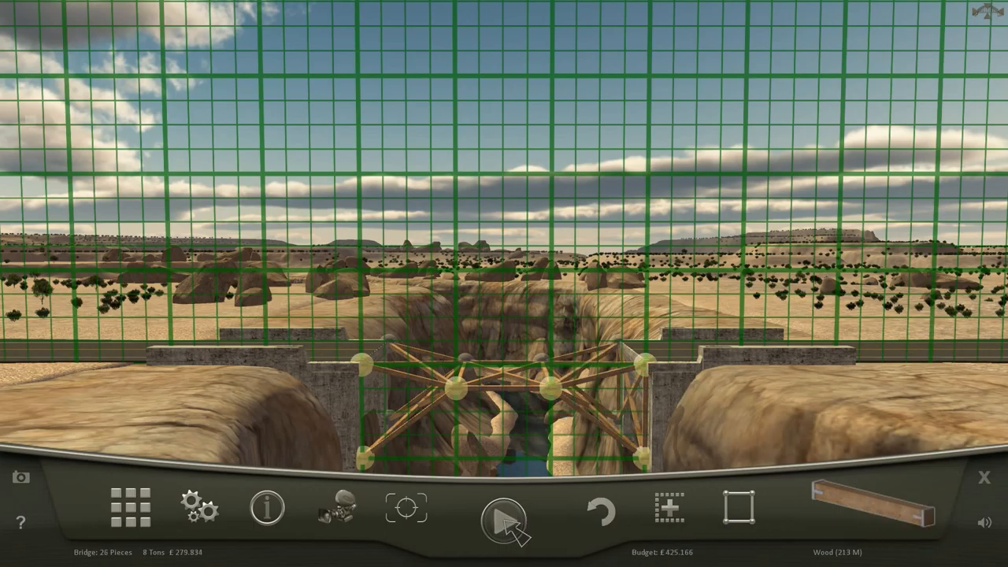
click(504, 520)
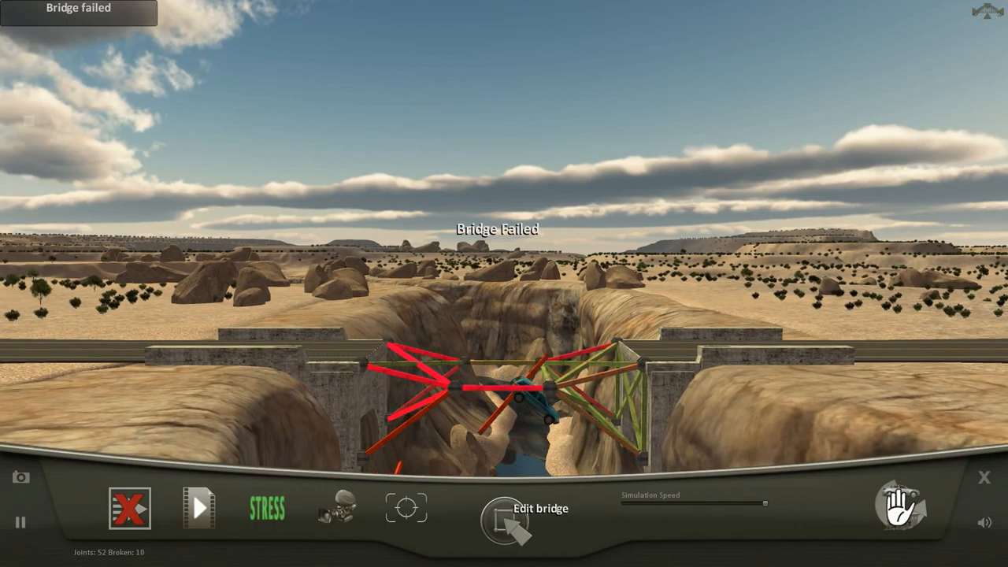
click(508, 519)
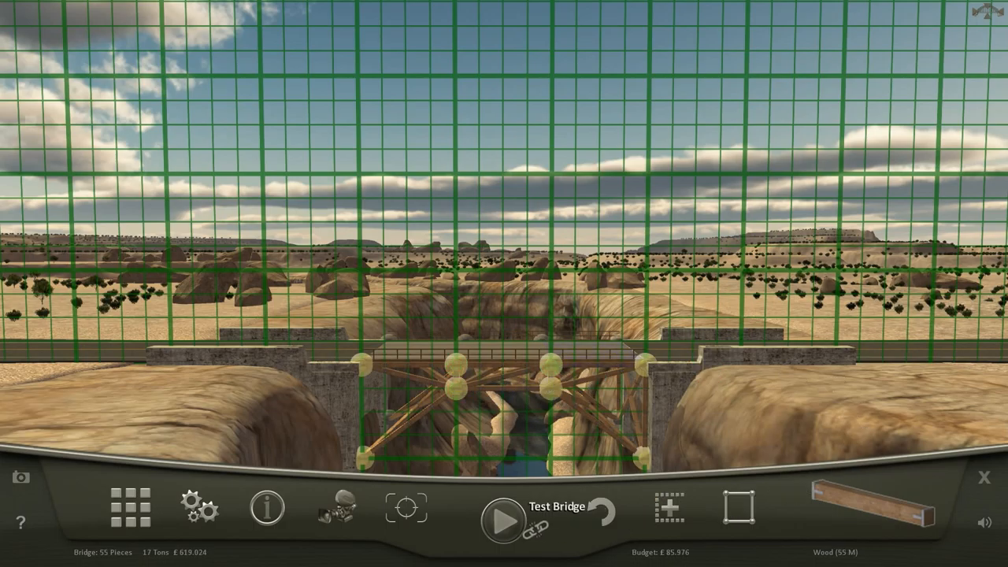
- Run the test on the reinforced canyon bridge until the new-record summary appears
click(501, 518)
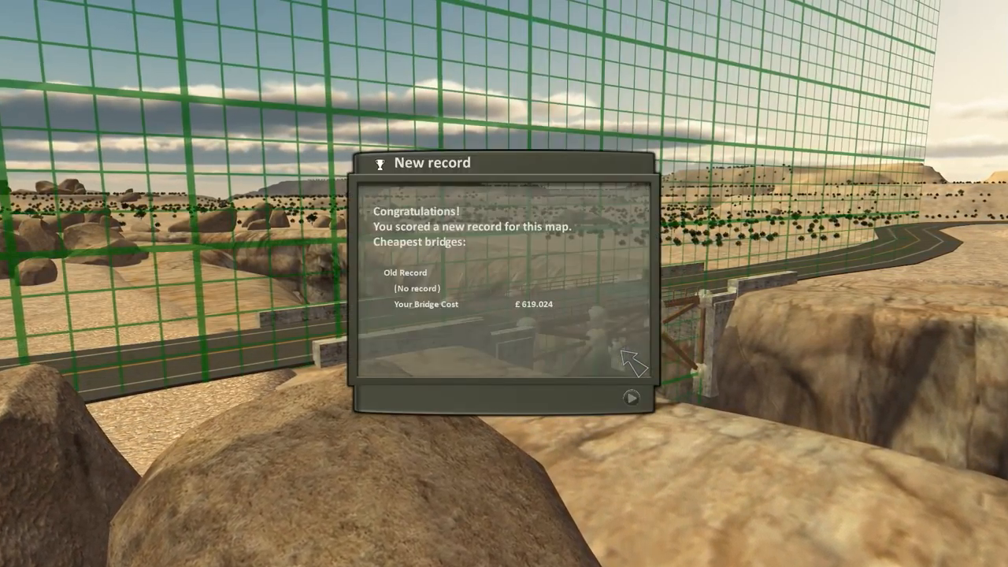
- Continue past the record message to the wooded map and bring up the auto-build aids
click(630, 396)
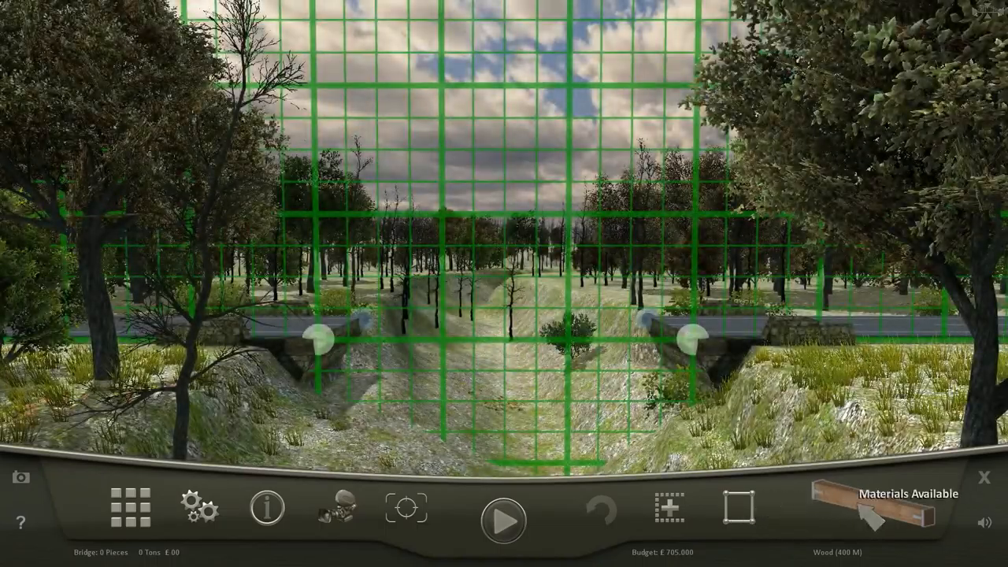
click(735, 507)
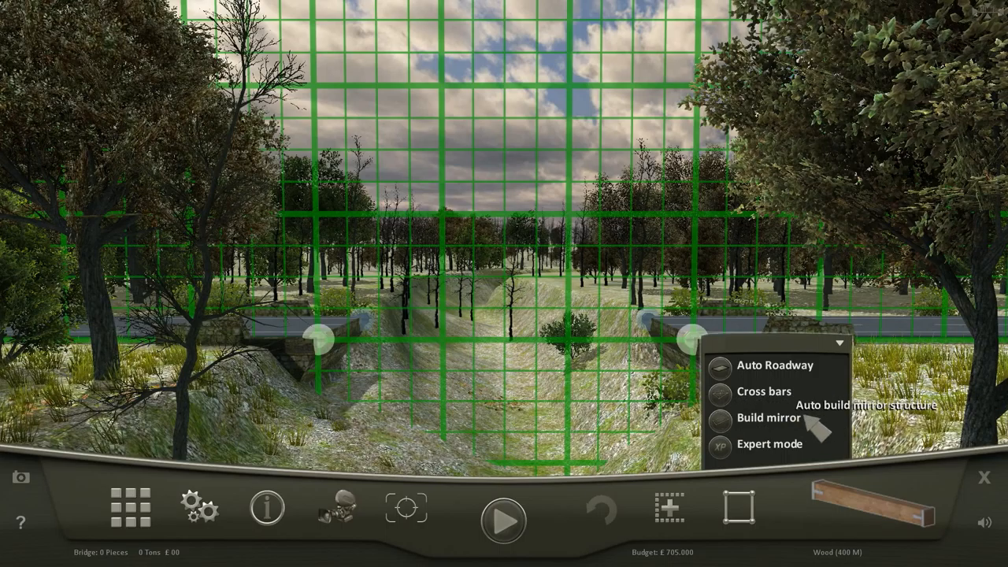
mouse_move(743, 520)
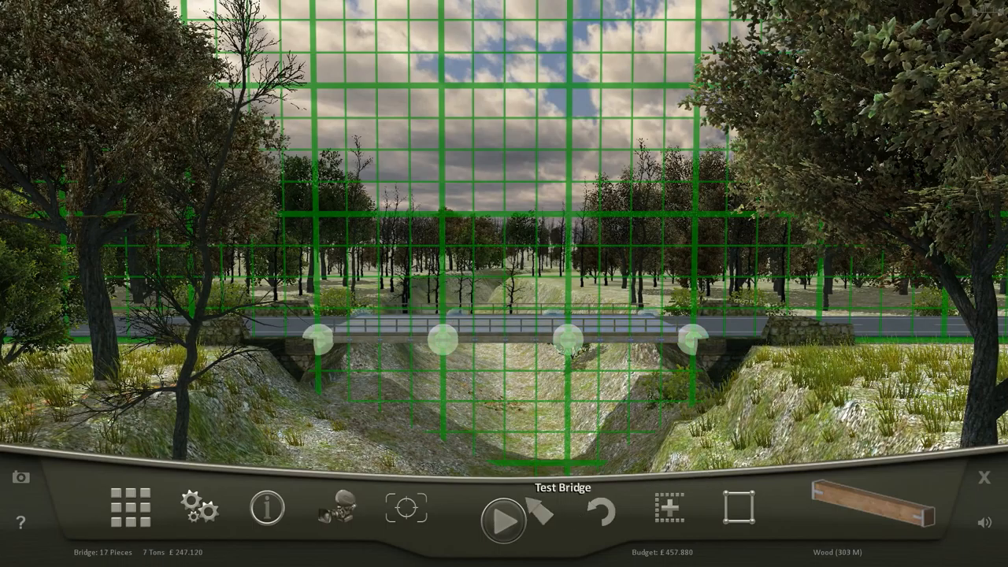
- Test the plain roadway twice, returning to edit after each collapse to add wooden under-deck braces
click(500, 520)
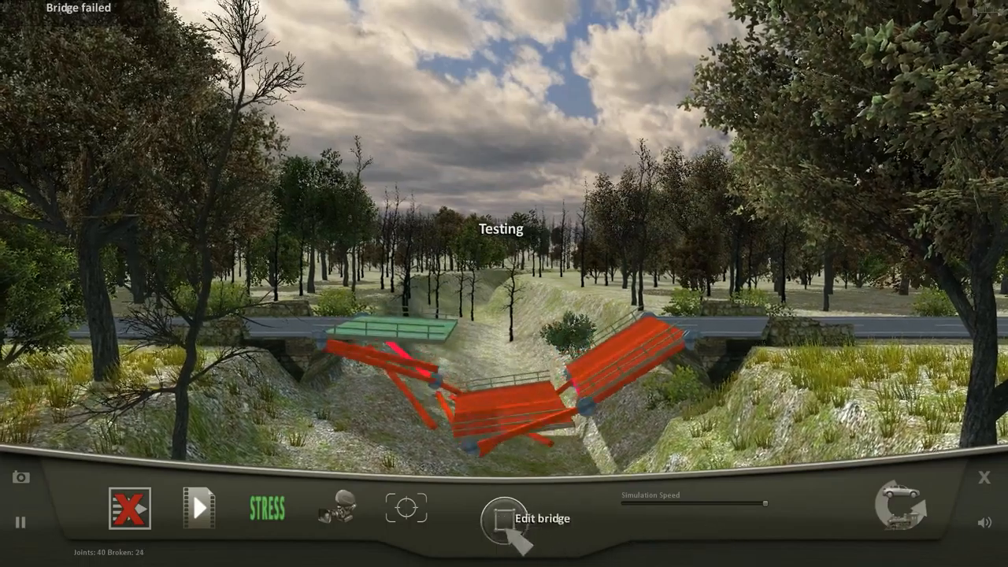
click(501, 520)
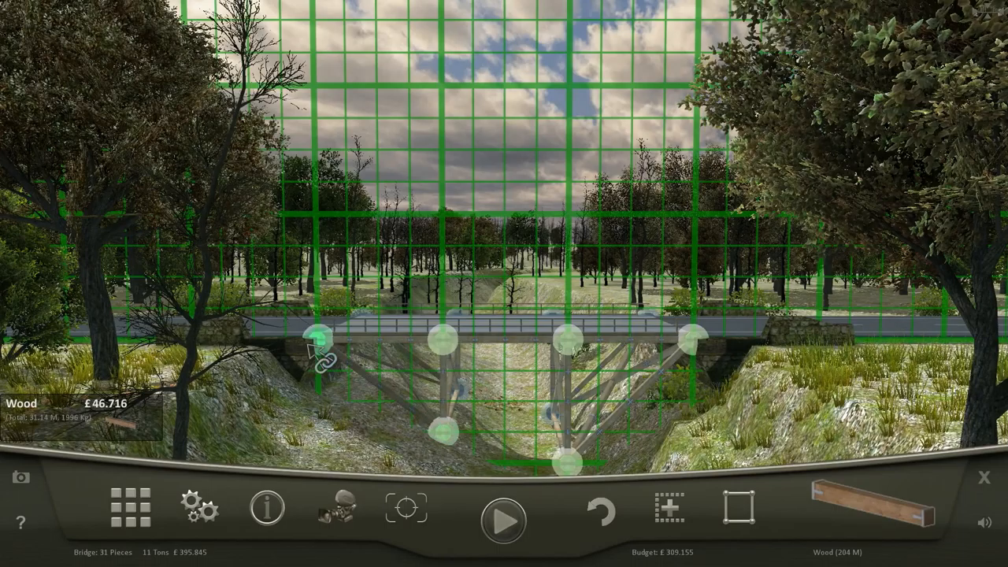
click(501, 520)
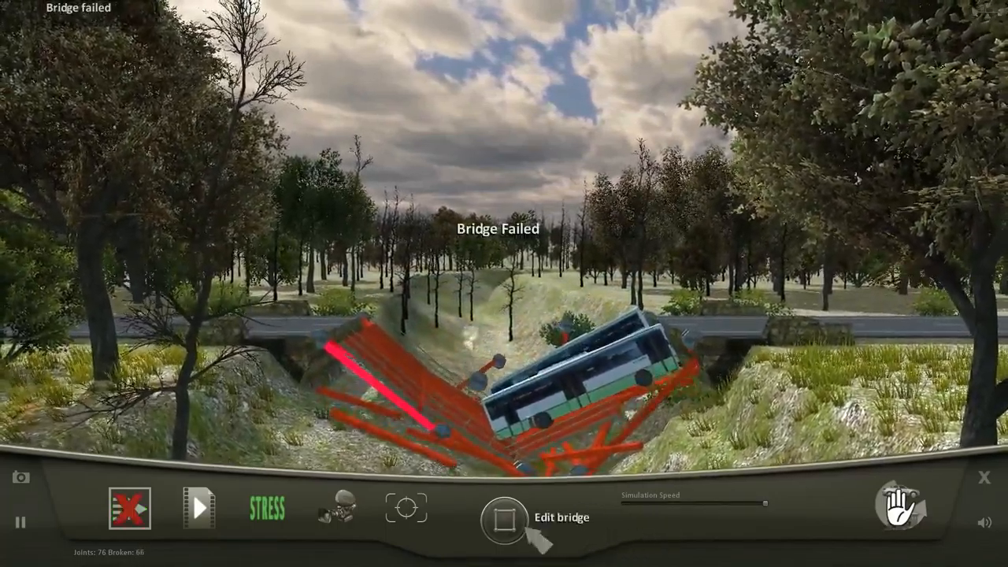
click(502, 516)
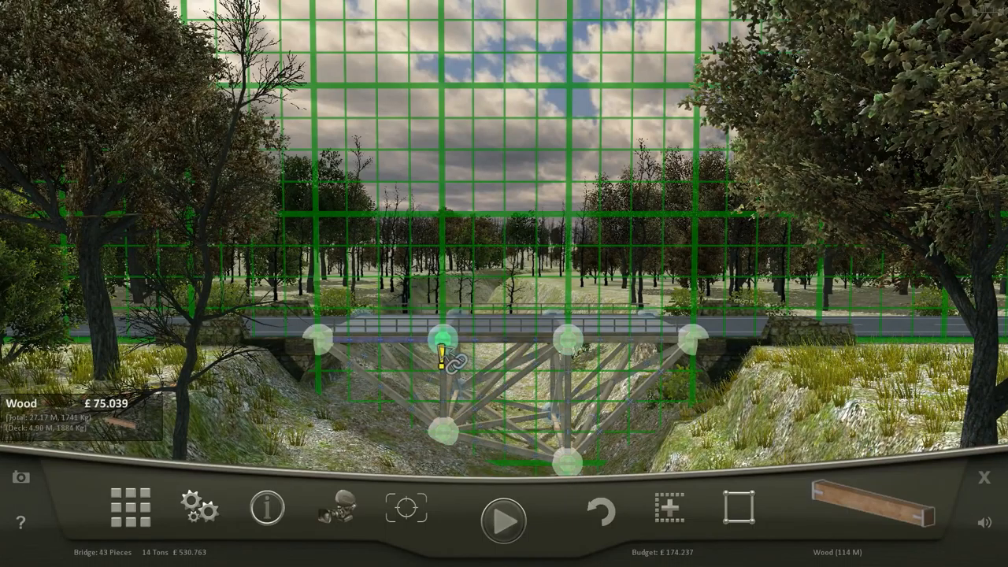
- Pass the test with the braced bridge and move on from the Varied #1 summary to the next level
click(501, 519)
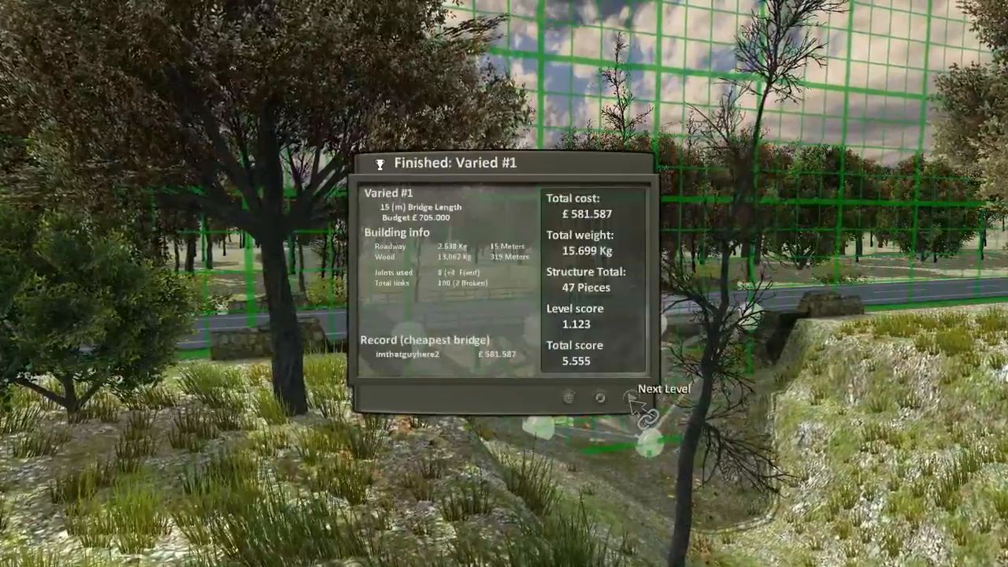
click(664, 387)
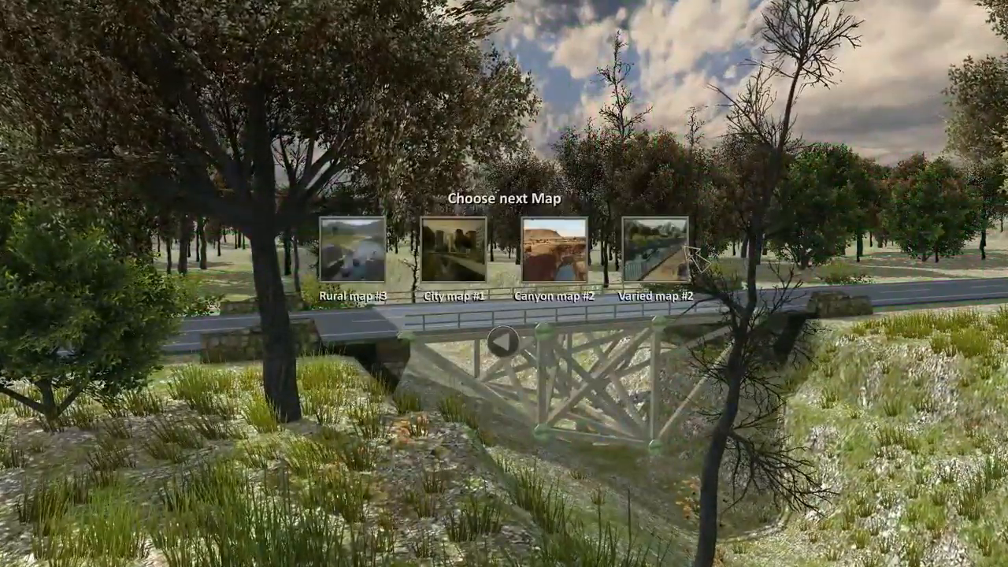
- Start the City map, adjust the under-deck wooden truss and test it over the river
click(657, 255)
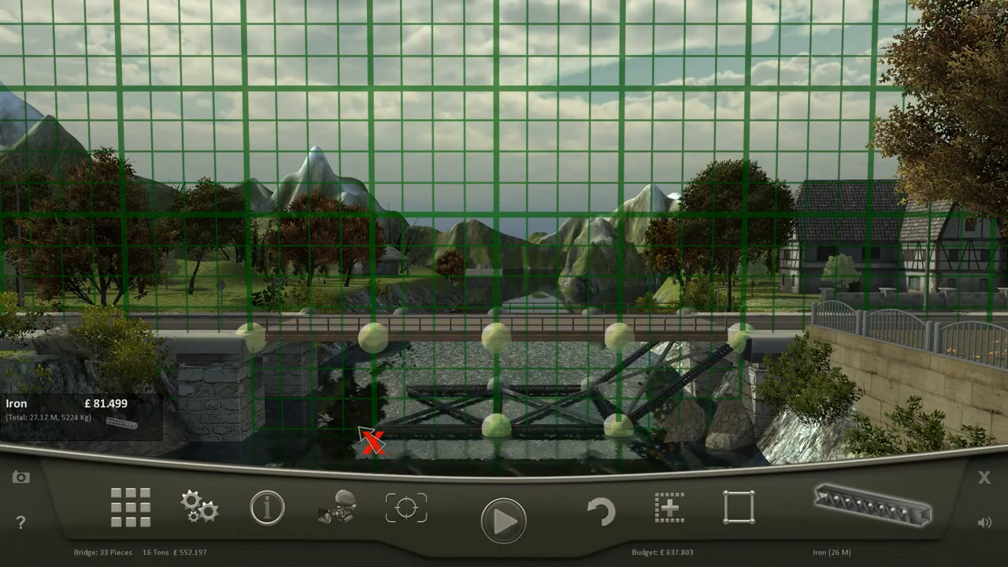
click(863, 513)
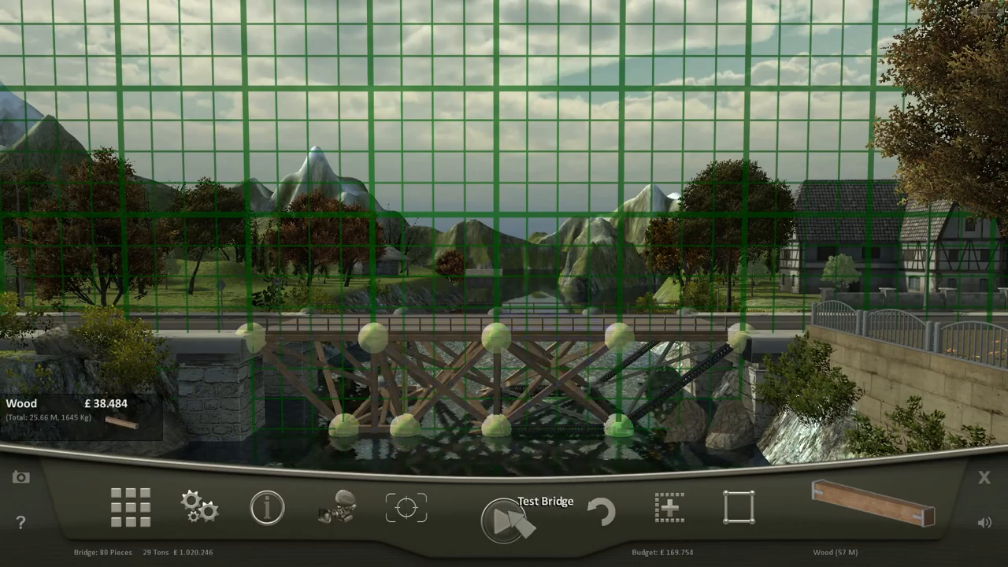
click(505, 519)
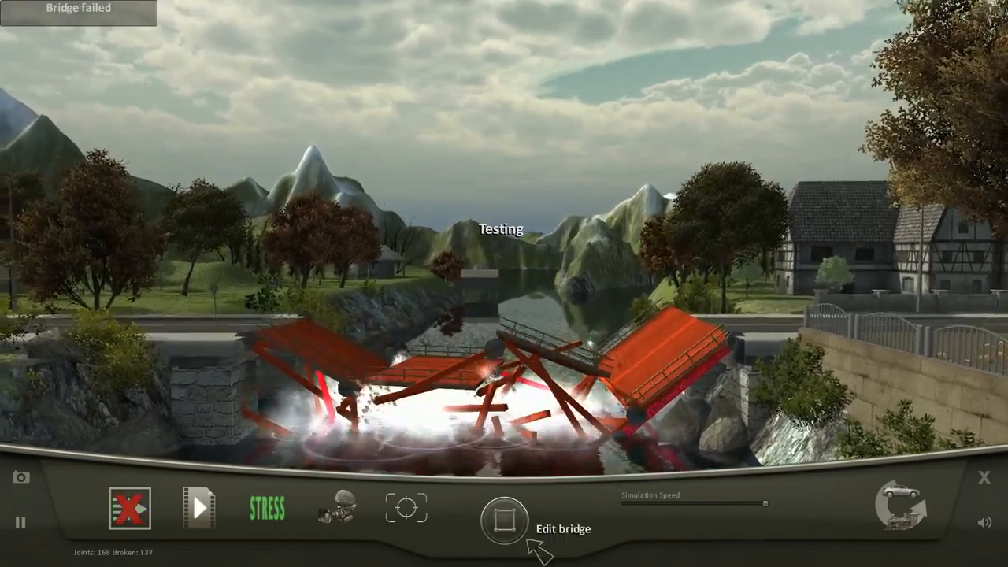
- Box-select and delete the collapsed under-deck members, then raise a first beam above the right deck end
click(503, 521)
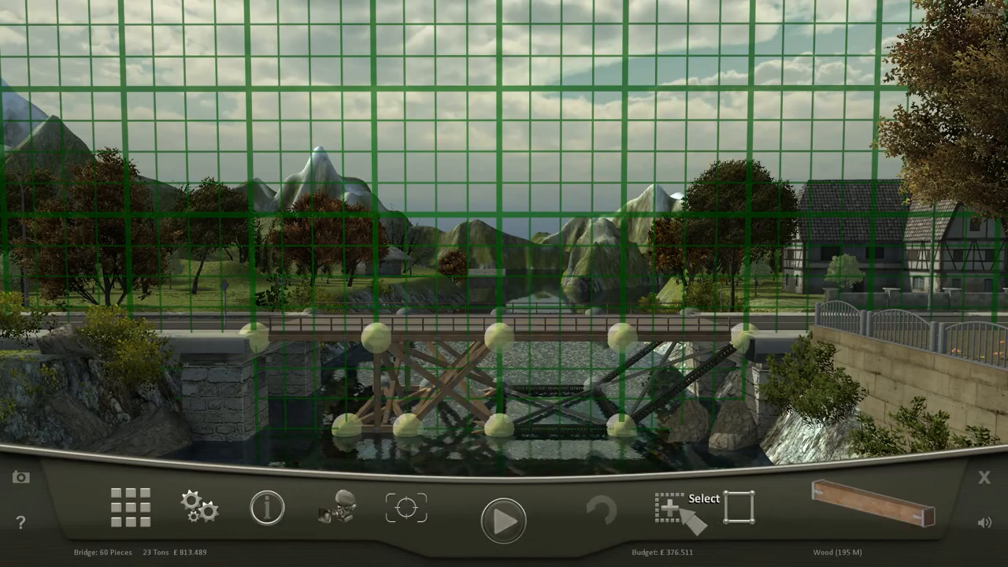
click(680, 508)
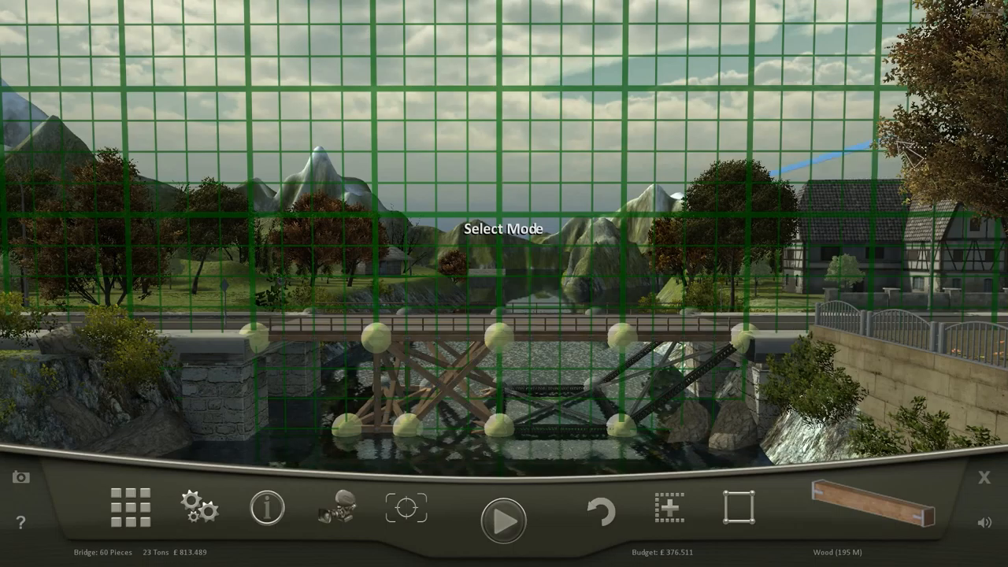
drag(889, 150, 425, 456)
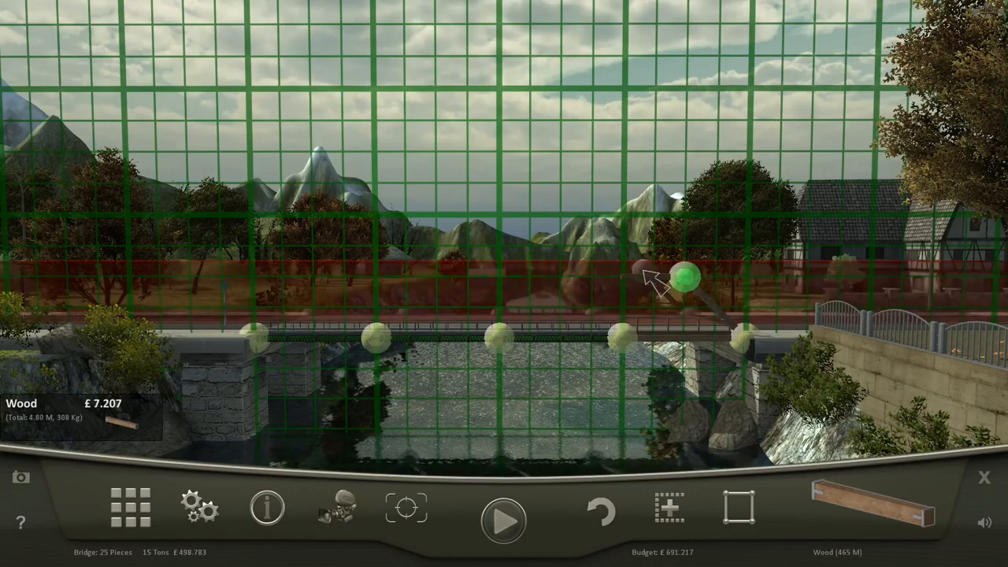
drag(690, 274, 622, 277)
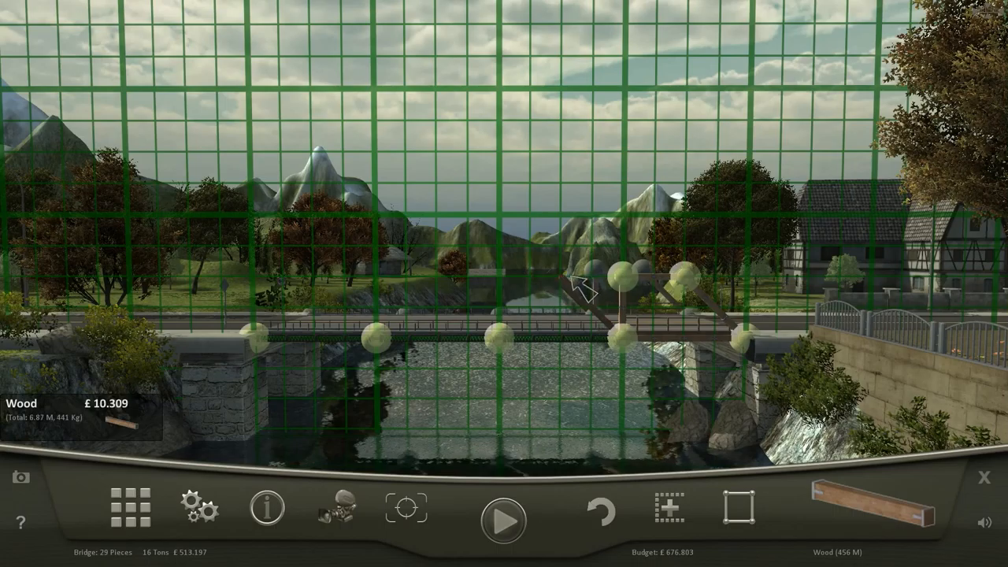
- Finish the trapezoid truss over the roadway, test it to collapse, and return to an empty site
click(564, 314)
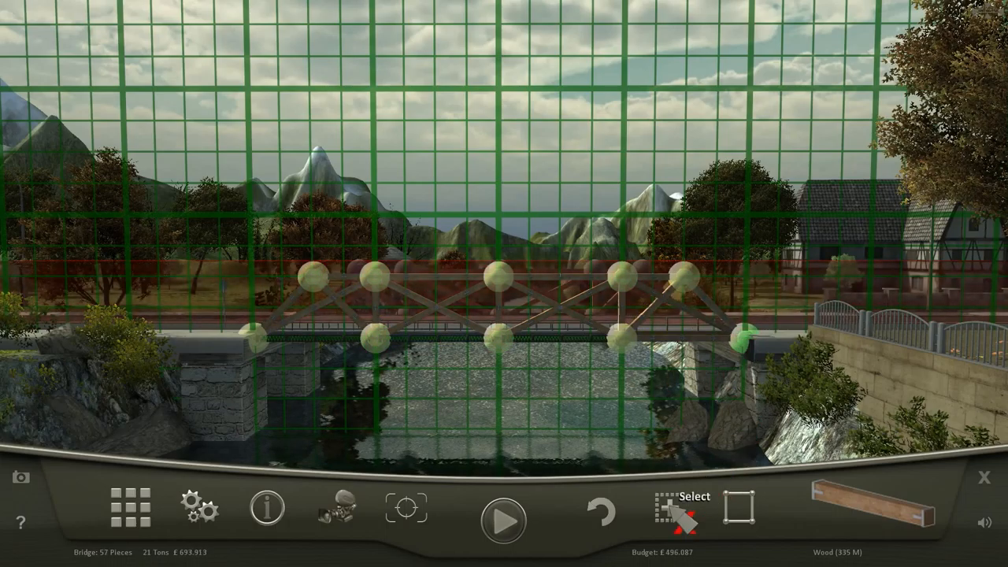
click(500, 520)
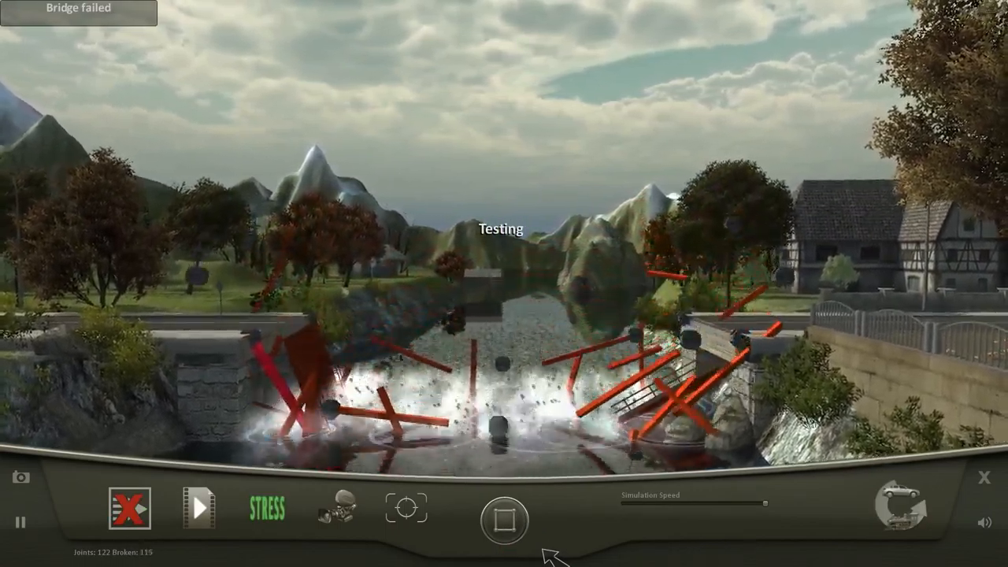
click(504, 517)
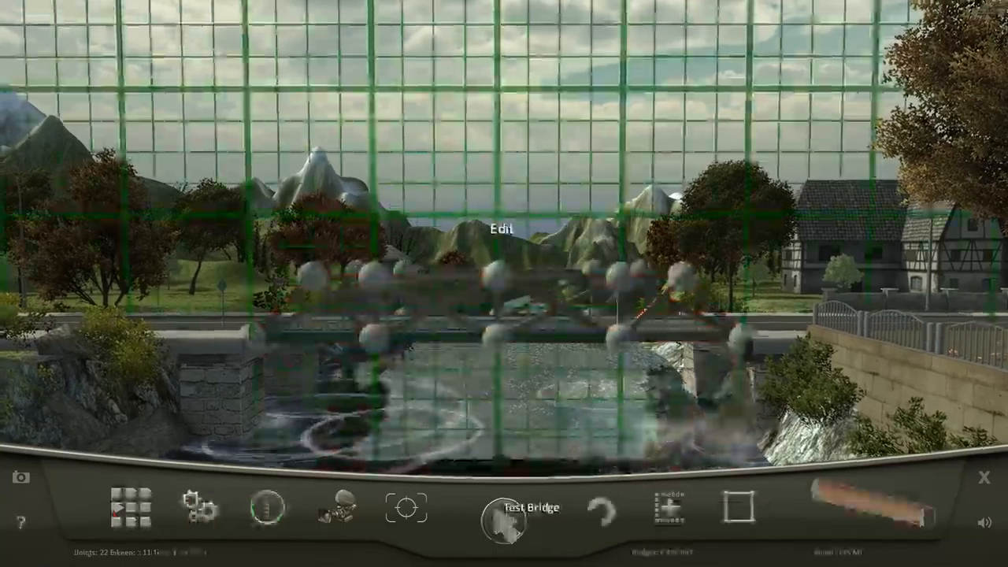
click(507, 507)
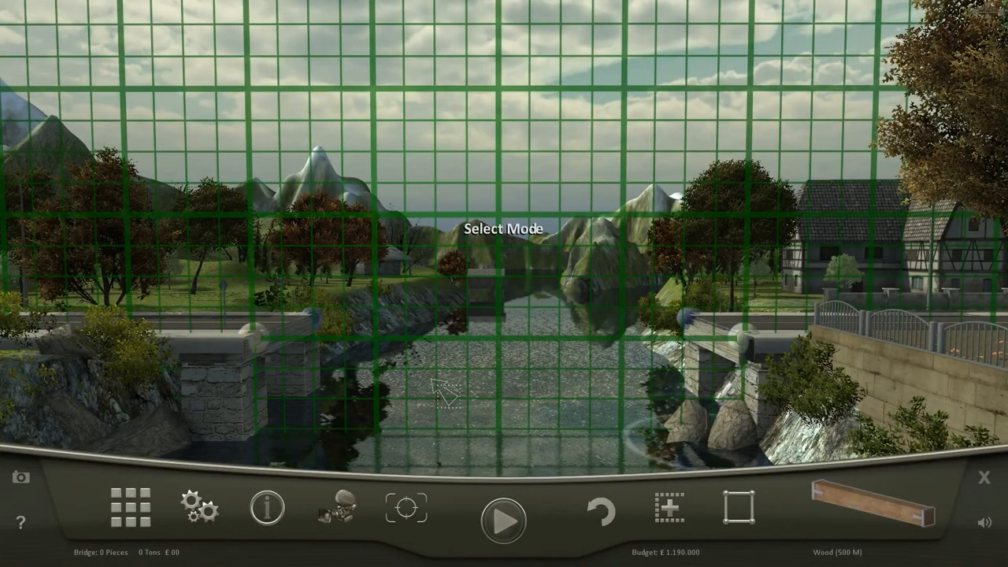
mouse_move(847, 520)
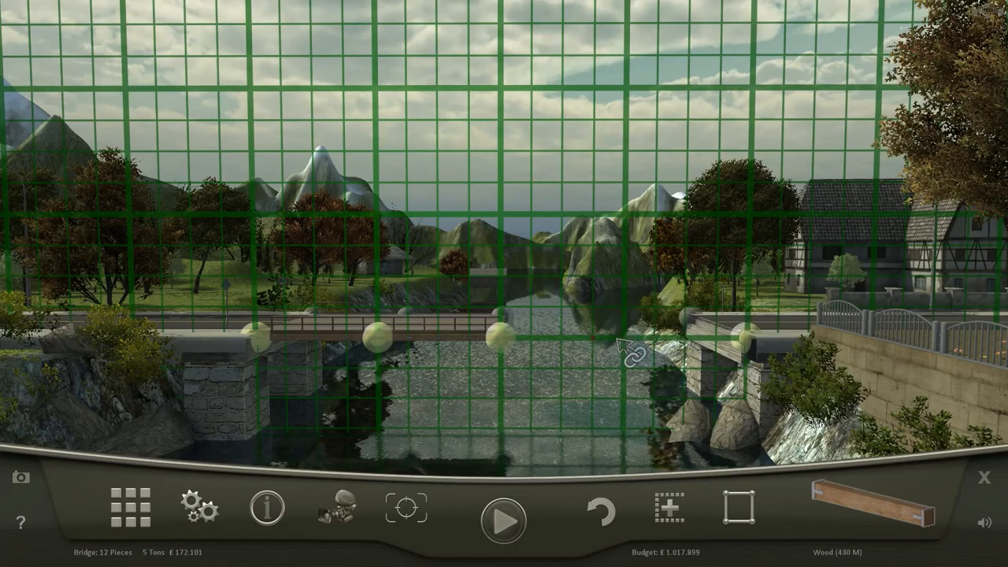
- Extend a flat wooden deck to the right bank and test it until it snaps at midspan
click(630, 343)
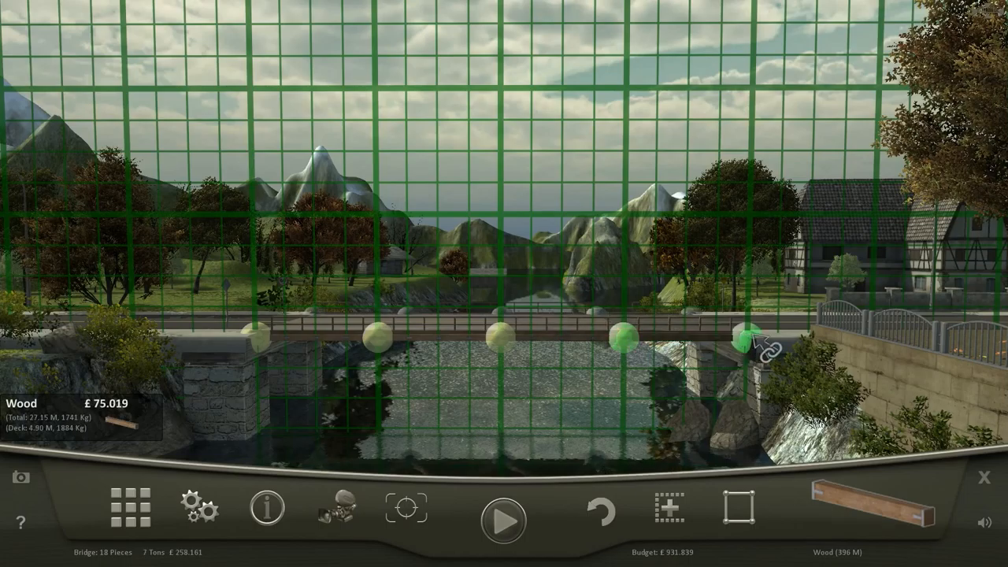
click(501, 521)
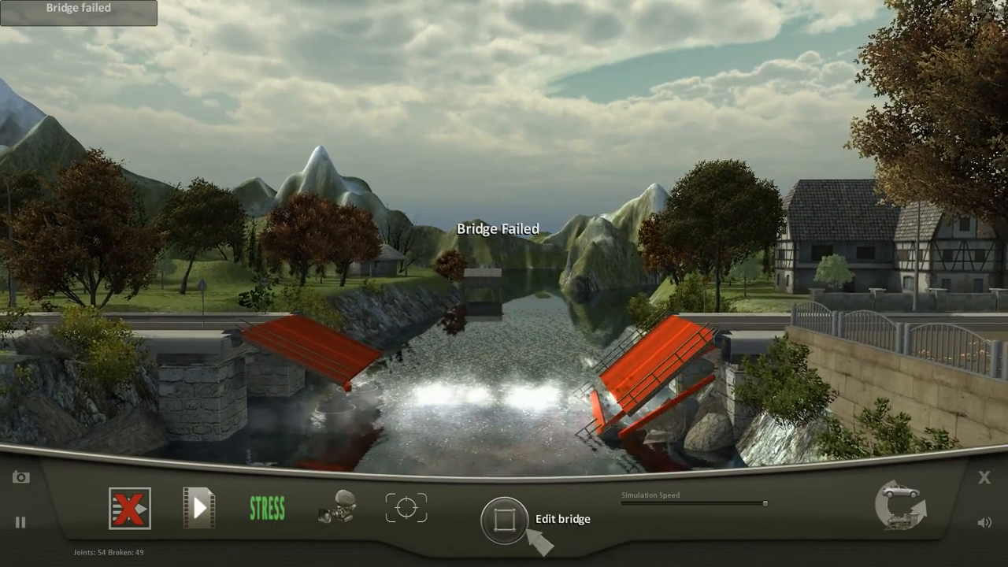
- Add diagonal wooden bracing above the relaid deck and run the bus test, which collapses it
click(504, 518)
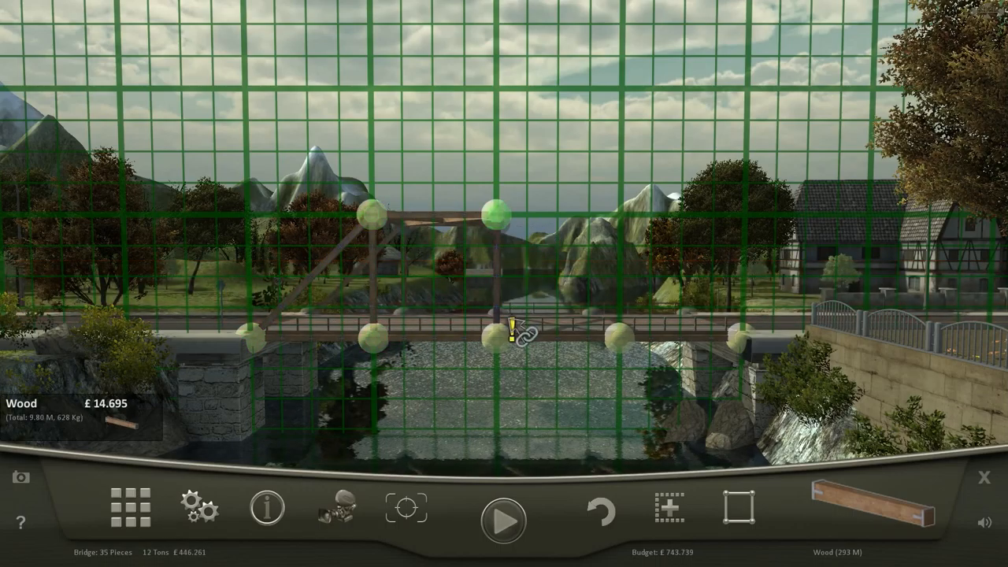
drag(504, 331, 630, 224)
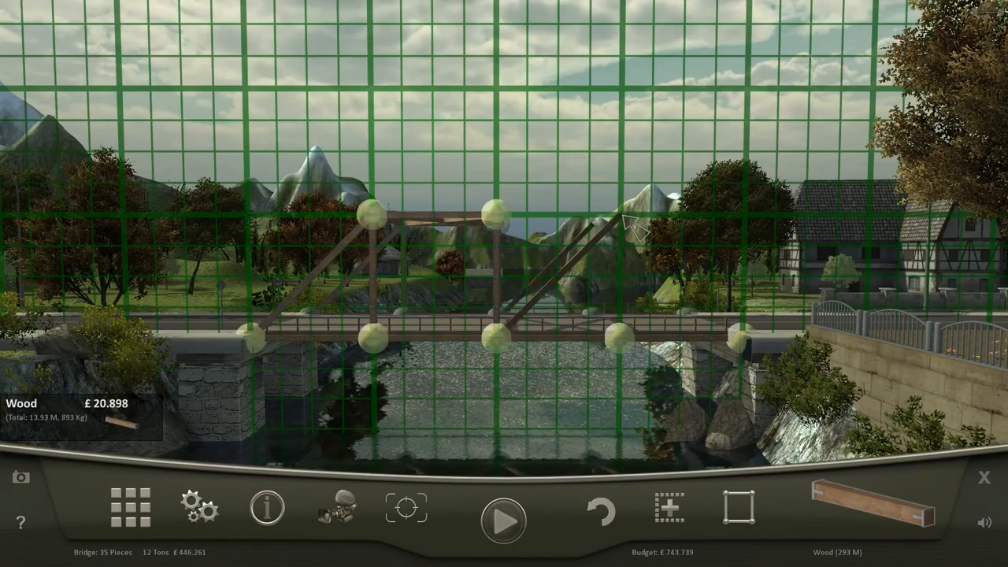
click(622, 249)
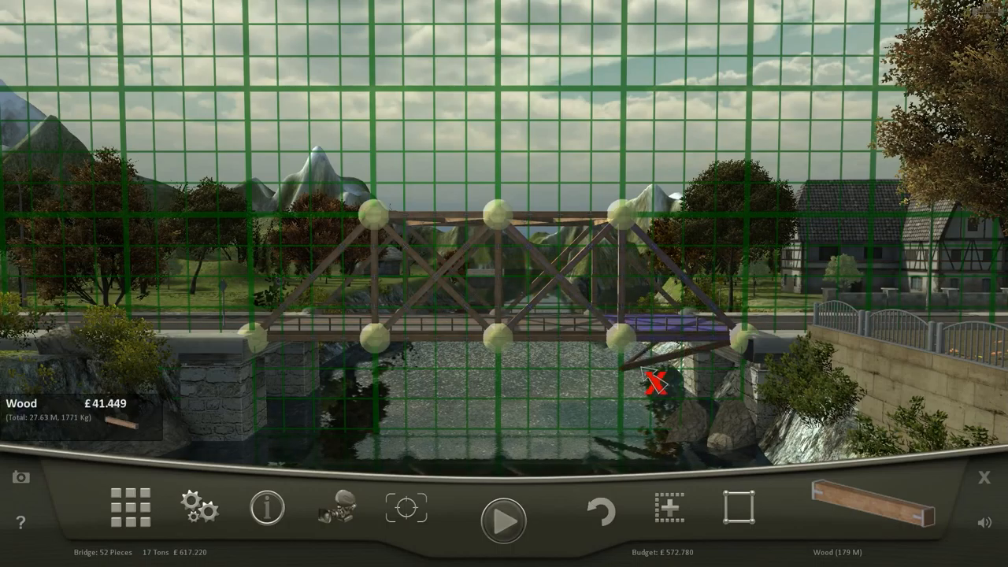
click(500, 520)
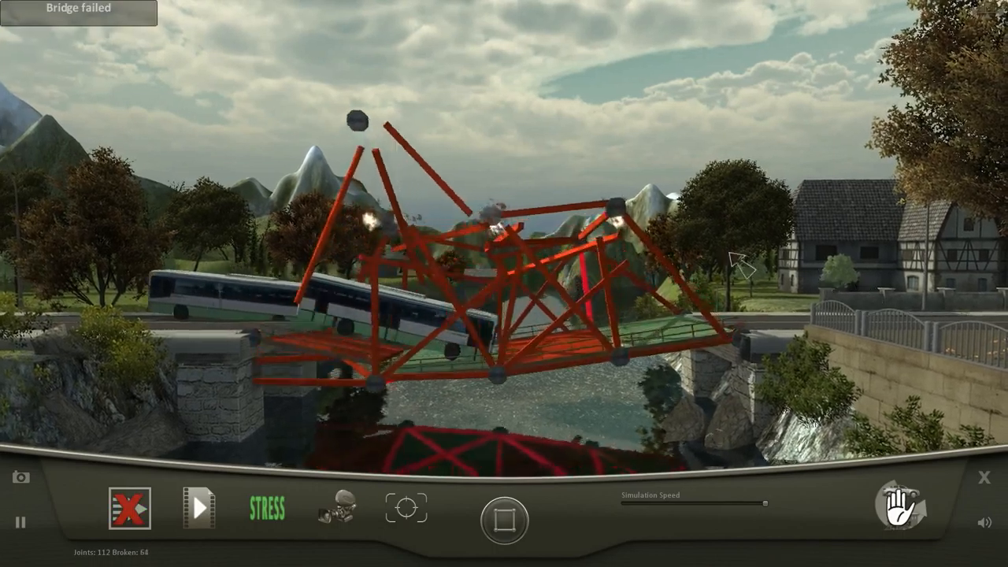
- Add a lower-right wood brace and an iron member at the right end of the truss
click(129, 507)
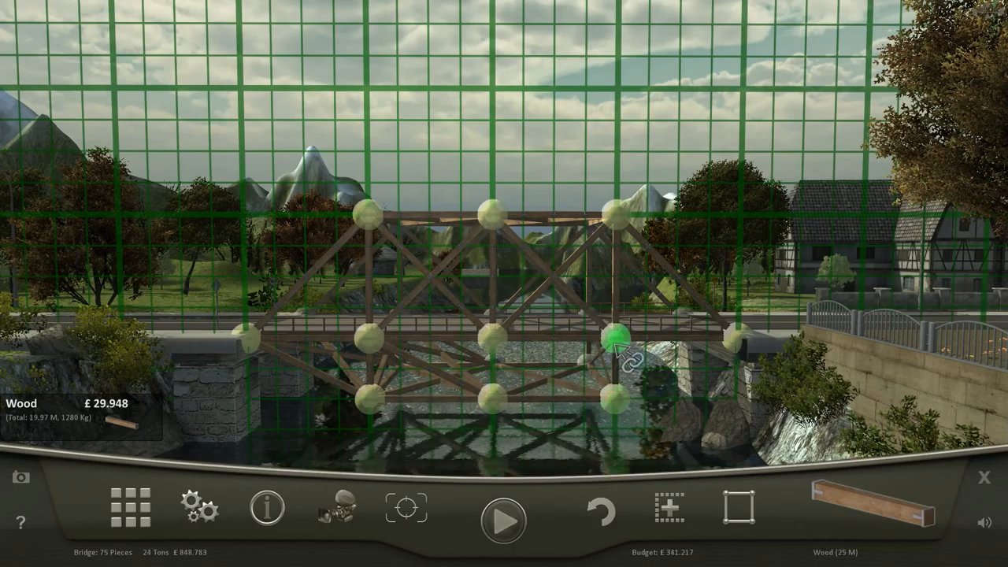
drag(614, 334, 759, 412)
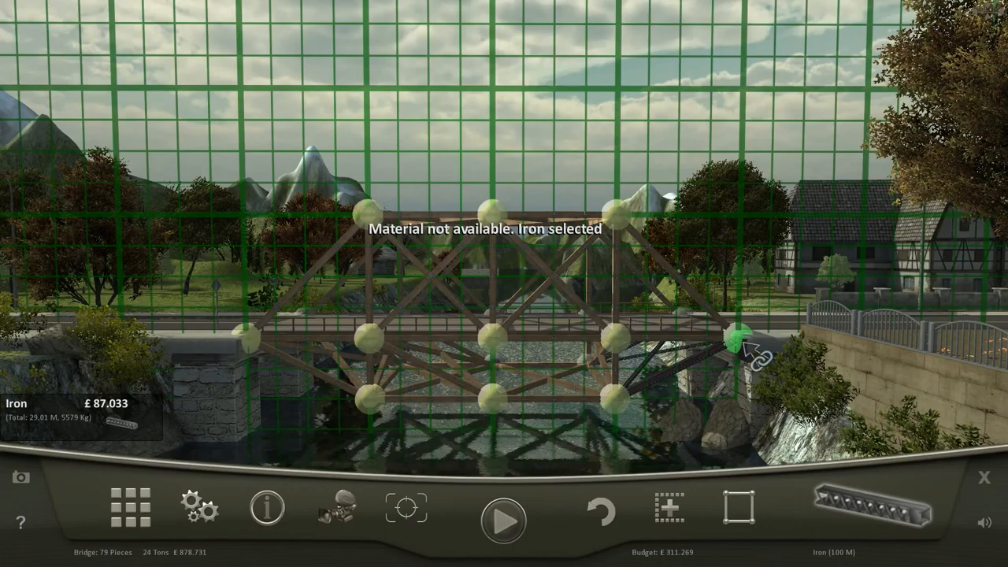
click(501, 520)
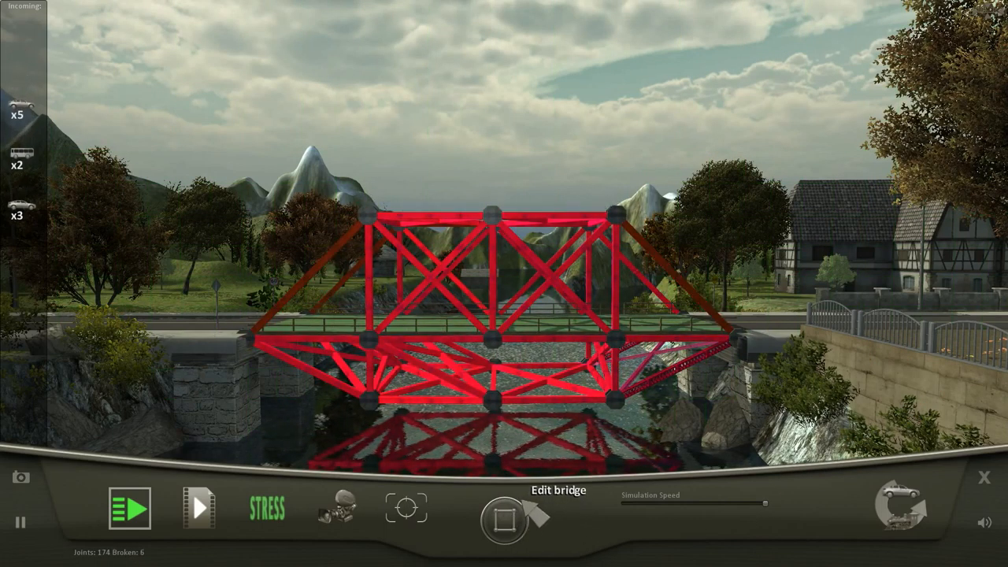
- Test the iron-reinforced truss so it stands under the stress colouring with few broken joints
click(504, 517)
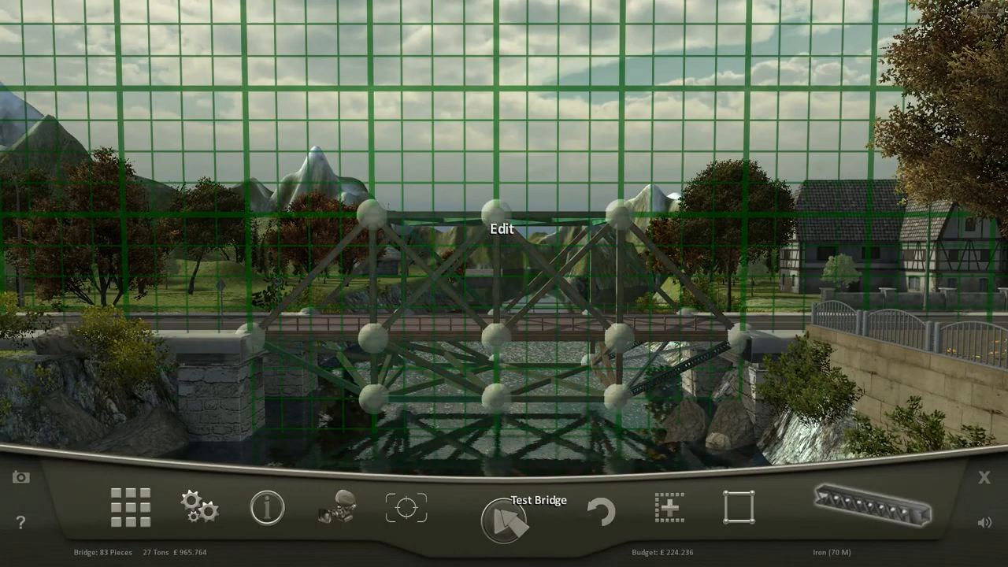
click(504, 520)
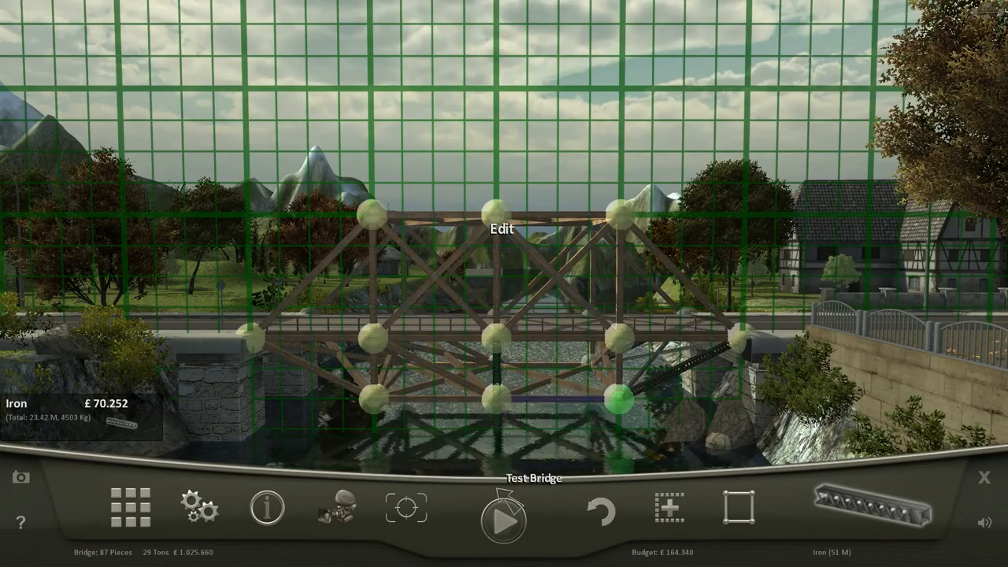
click(501, 517)
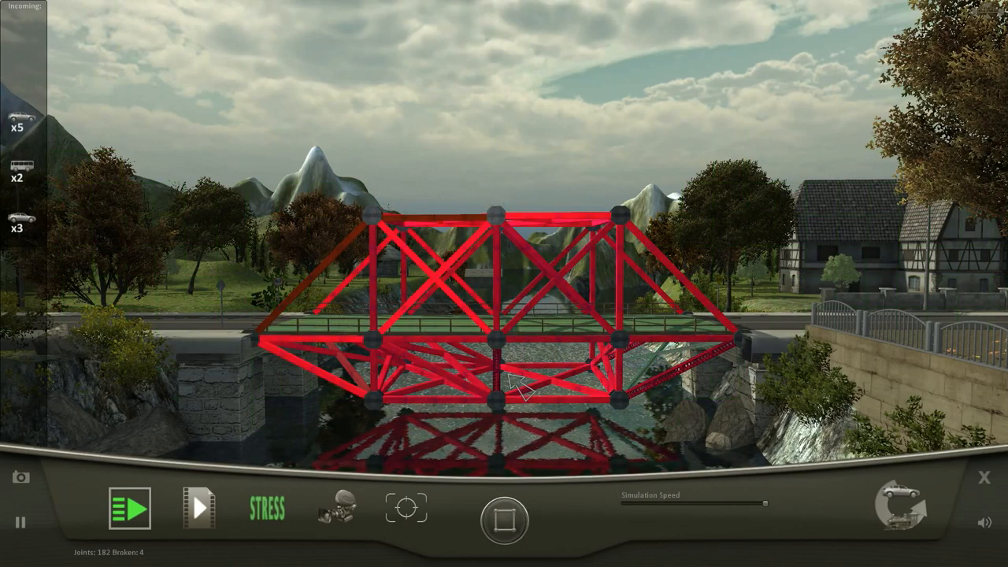
- Let the city bridge pass its tests and accept the new cheapest-bridge record to reach the next-map choice
click(129, 507)
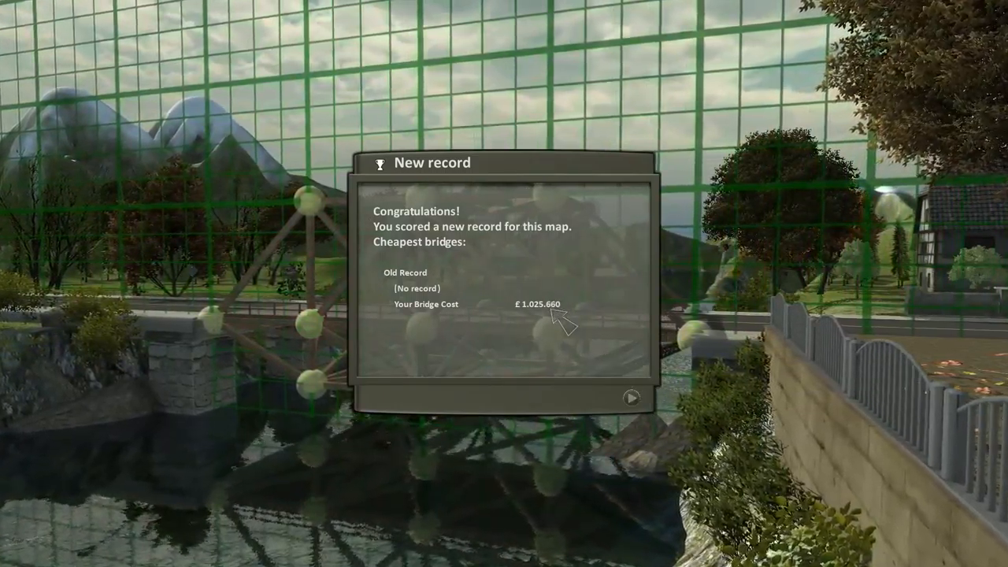
click(630, 397)
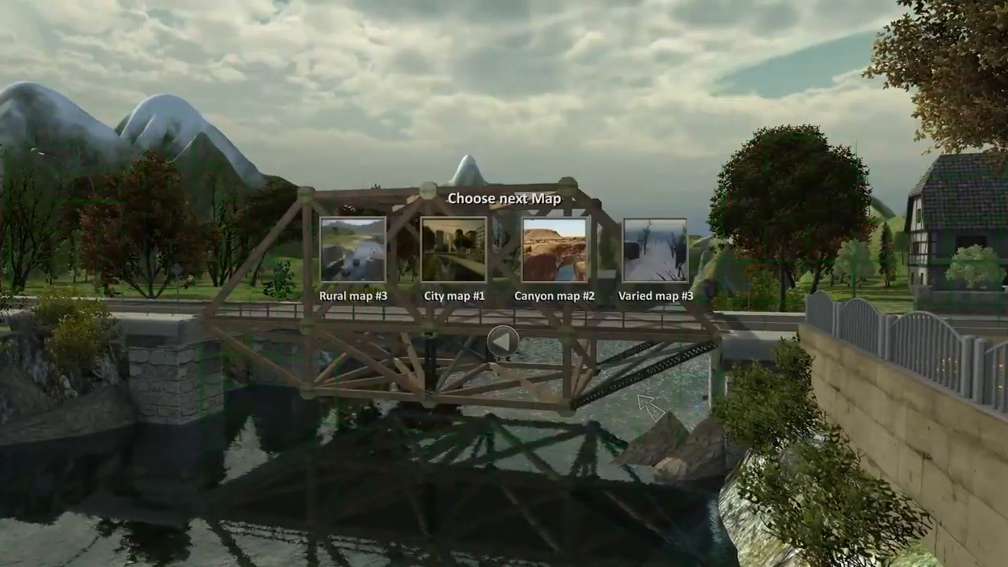
- Start the snowy map, lay a flat iron deck between the stone piers and test it until it fails
click(649, 252)
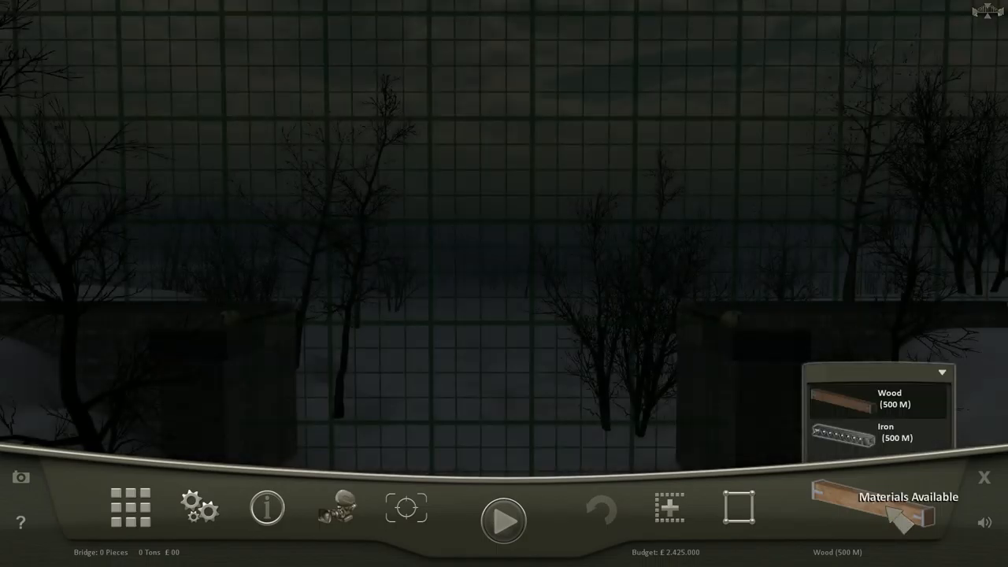
click(885, 432)
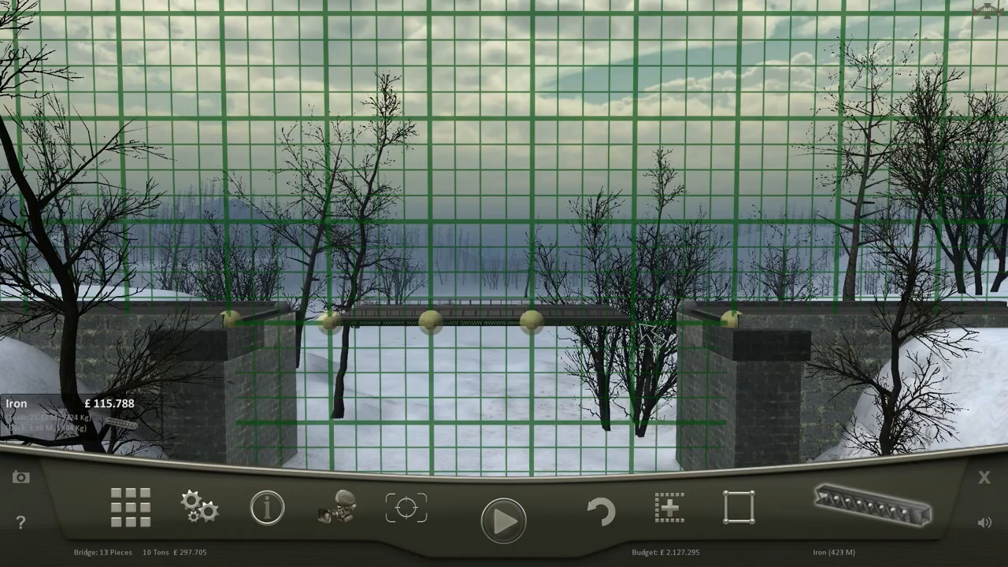
click(504, 519)
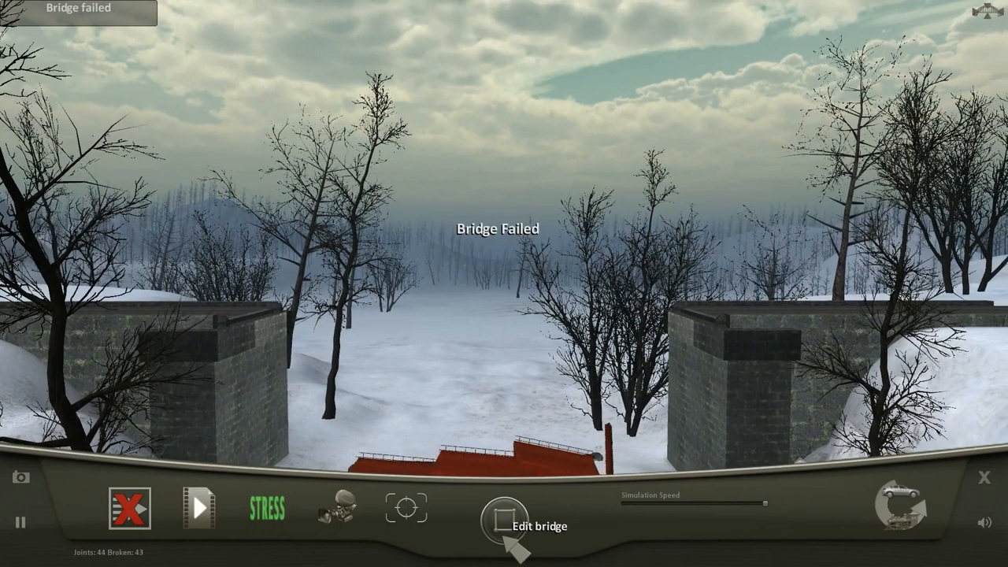
- Back in editing, add iron truss beams above the snowy deck and test until the bridge passes
click(500, 519)
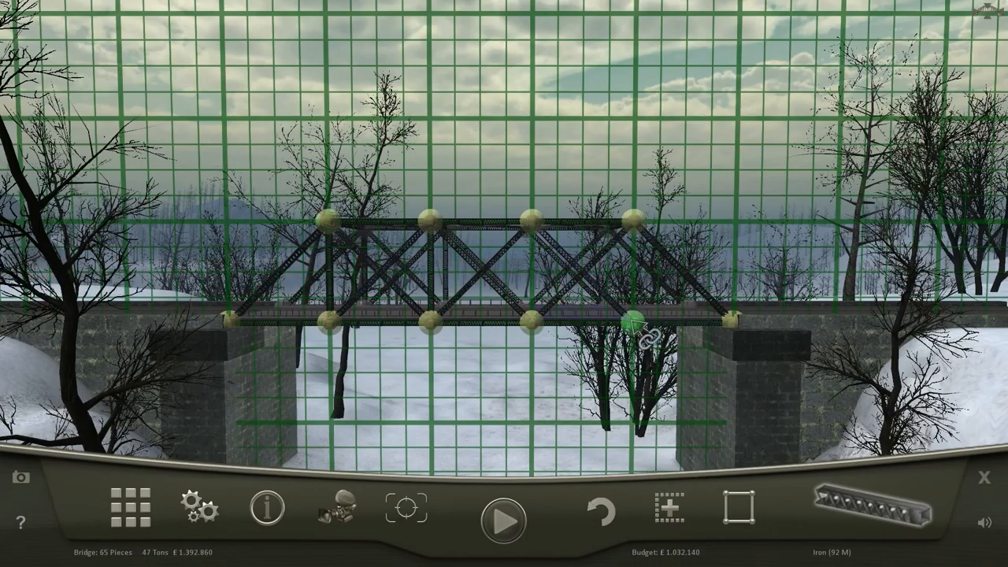
click(518, 518)
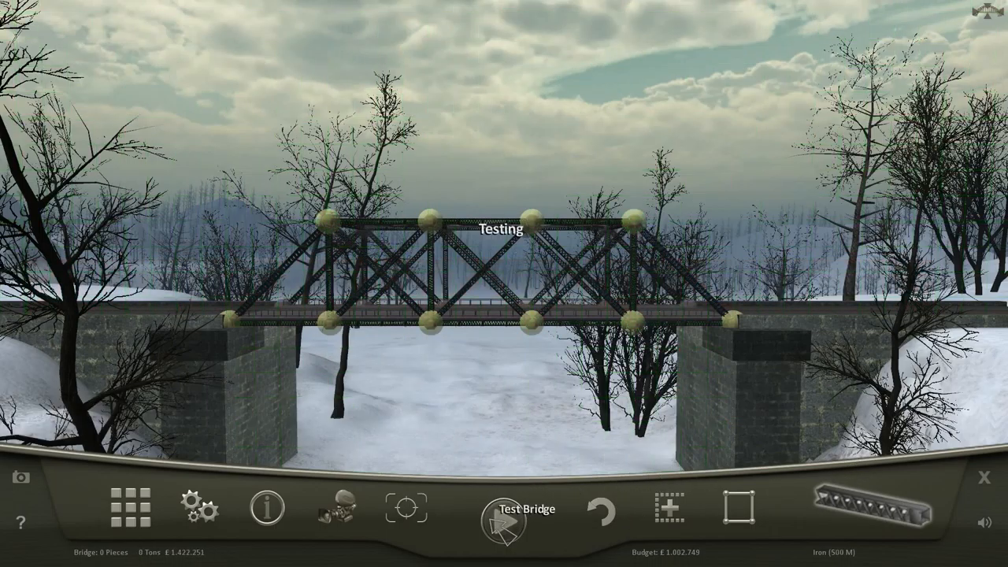
click(519, 507)
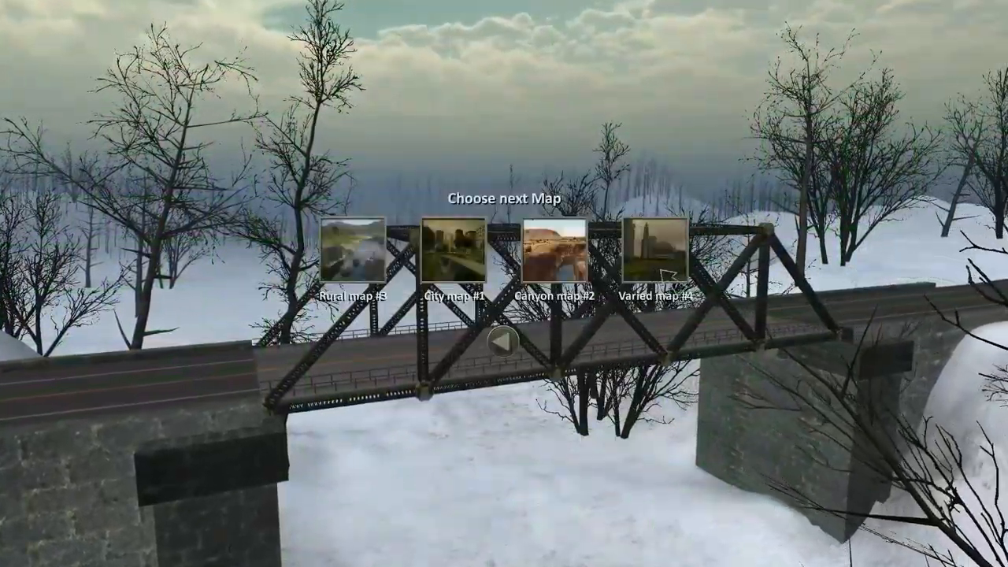
- Start the Varied #4 city map, lay an iron deck over the piers and test it
click(661, 261)
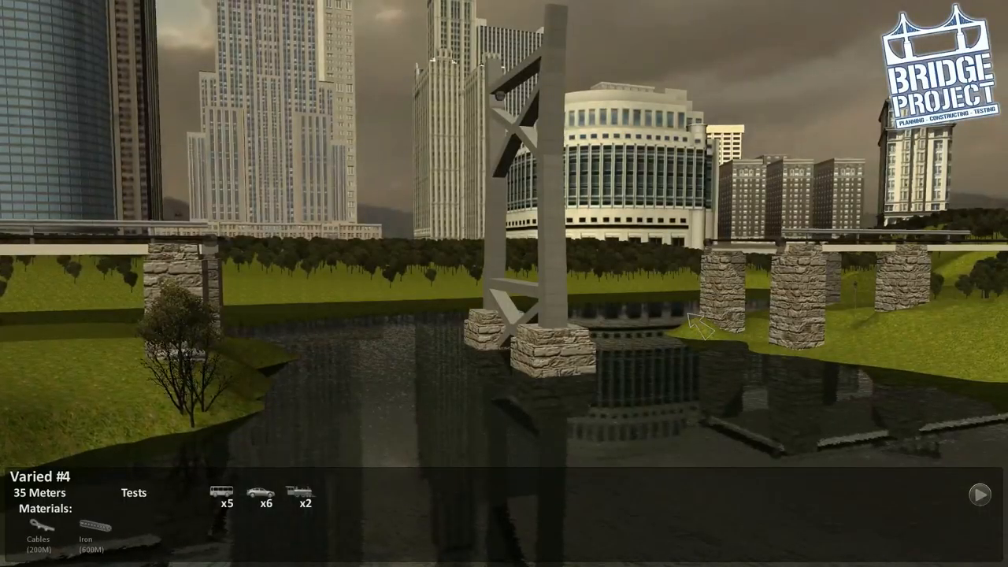
mouse_move(941, 512)
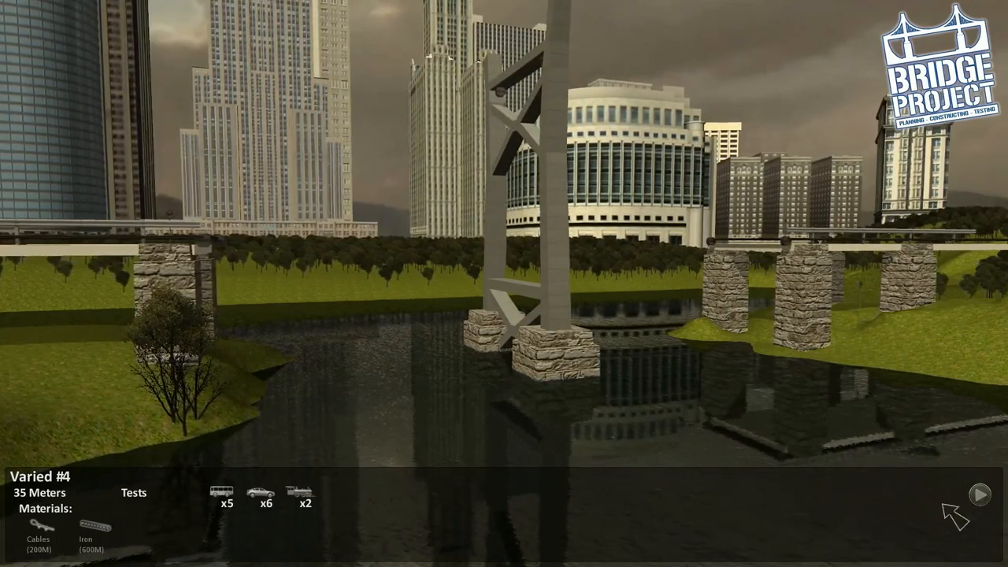
click(983, 494)
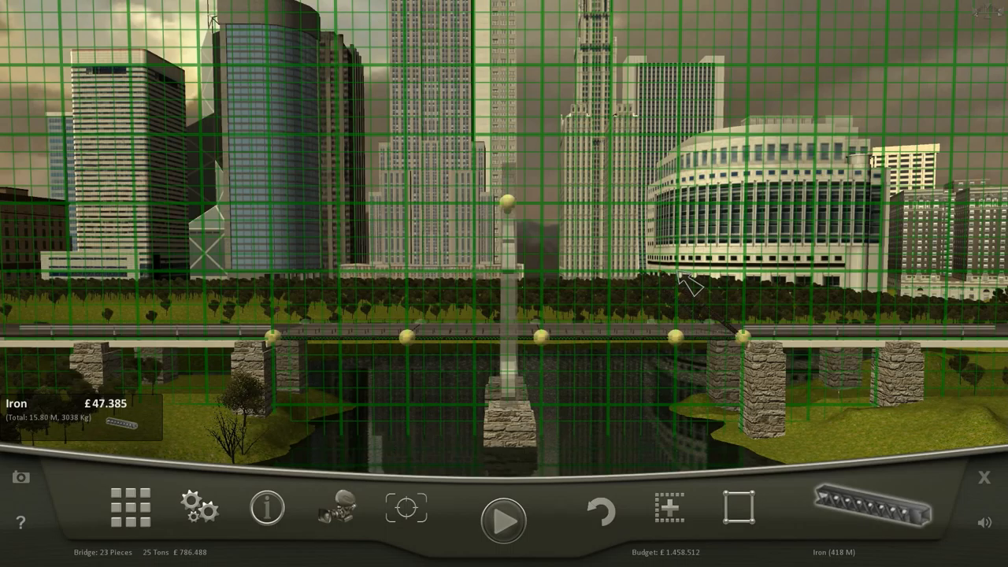
click(690, 224)
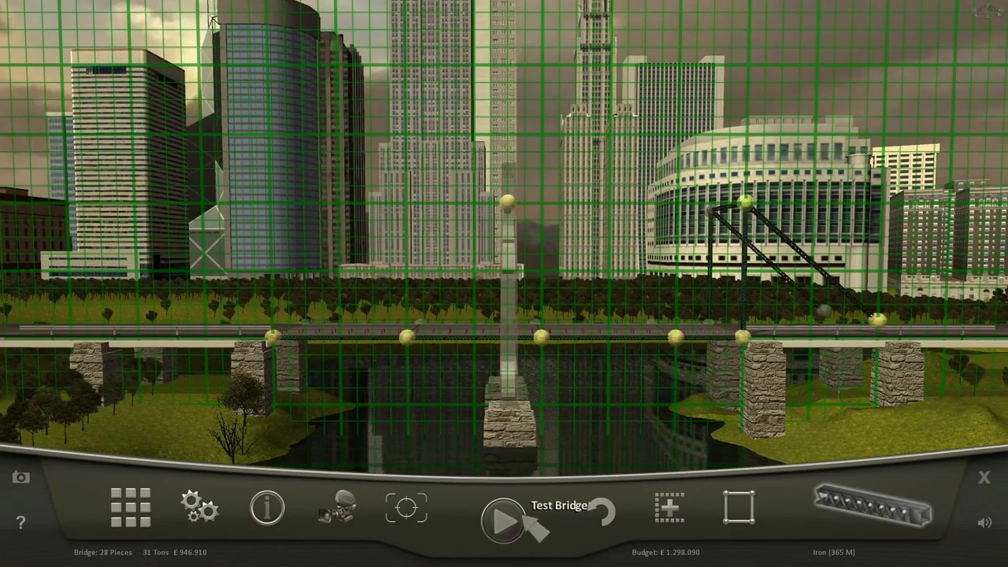
click(501, 518)
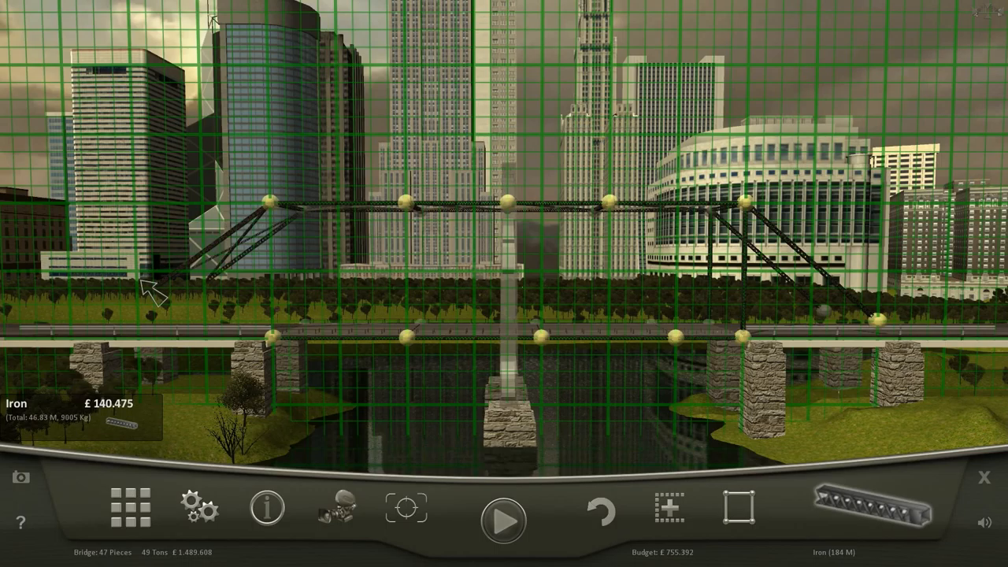
- Brace each truss panel with crossing iron diagonals, testing twice and returning to editing after both collapses
click(271, 347)
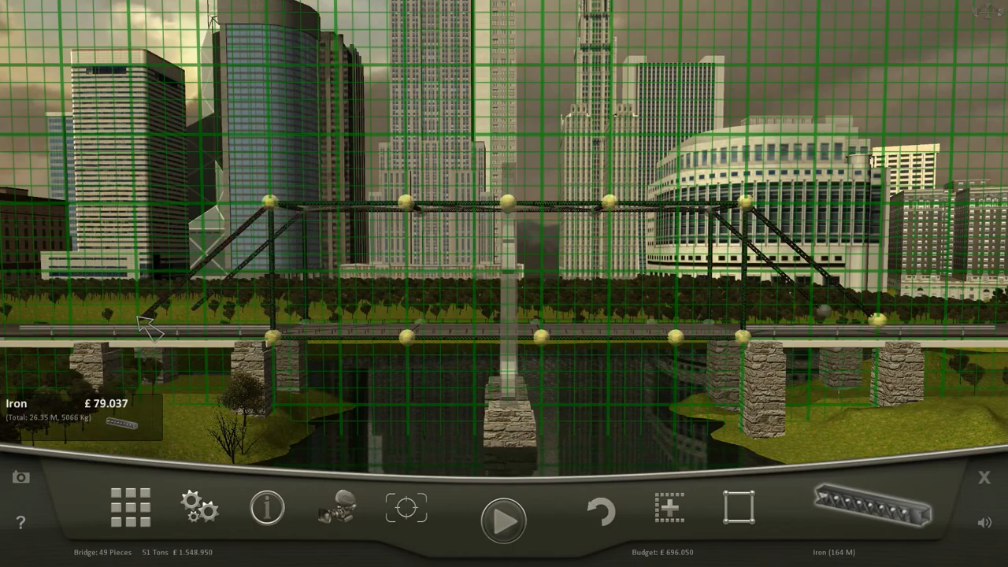
click(501, 520)
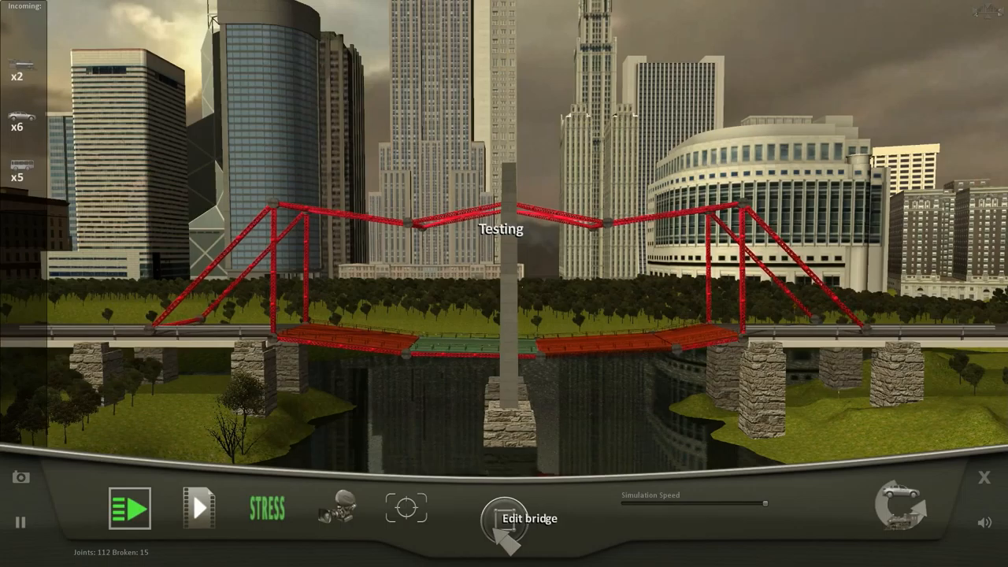
click(501, 522)
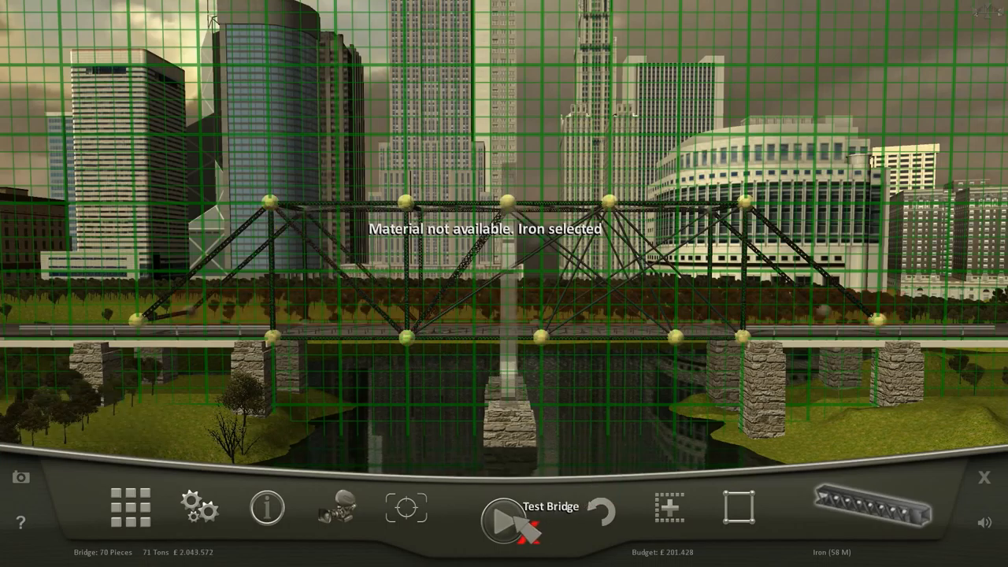
click(502, 520)
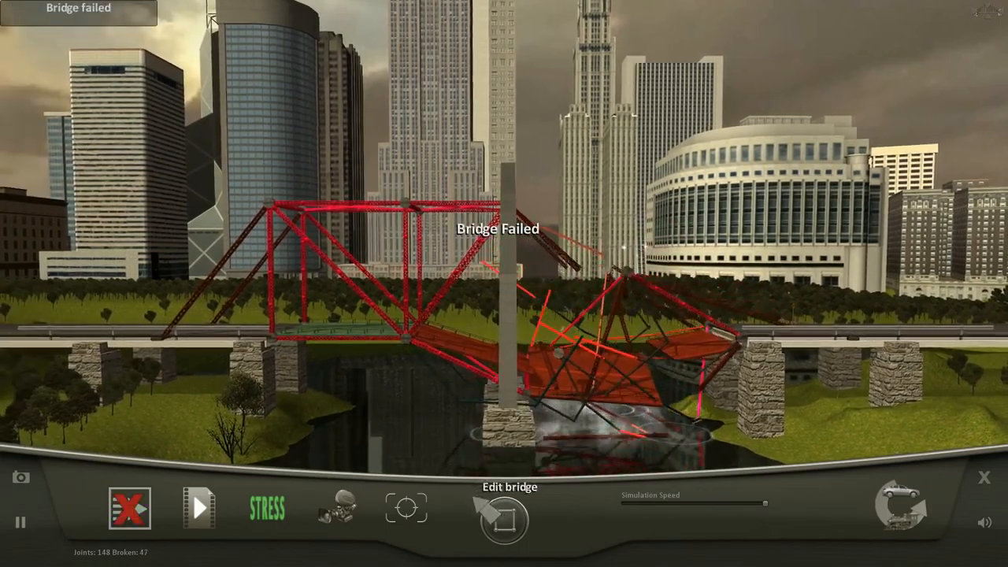
click(504, 517)
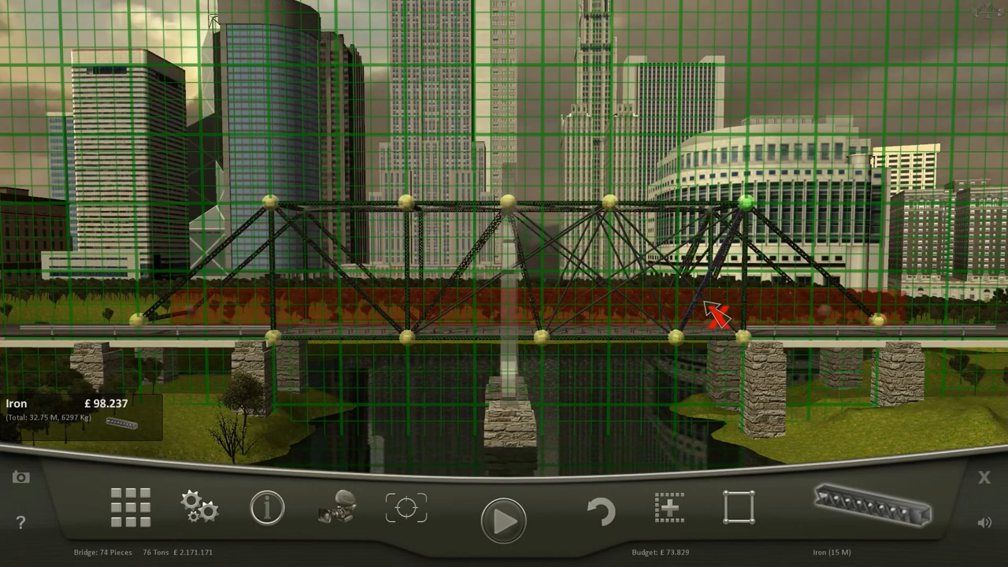
click(711, 318)
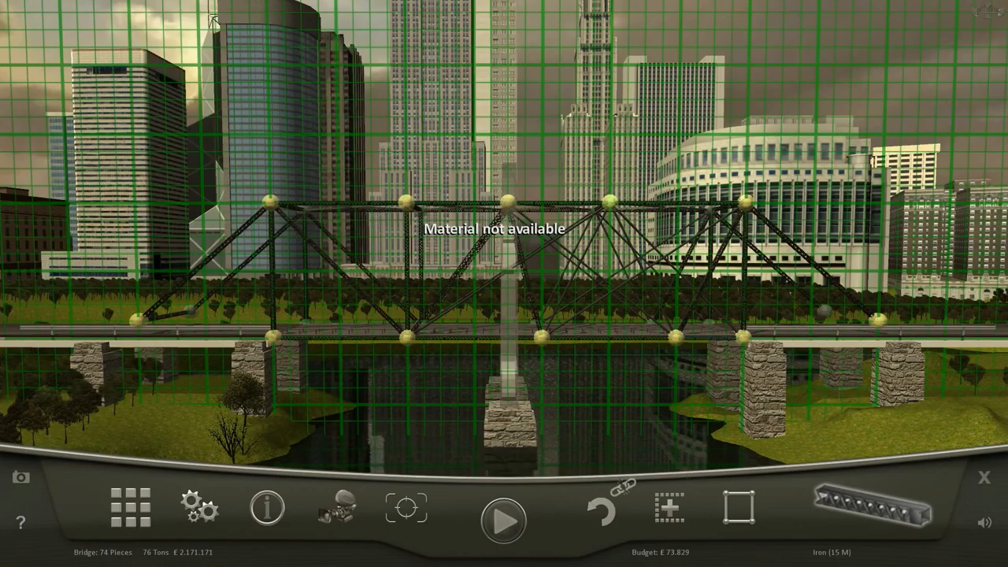
click(501, 520)
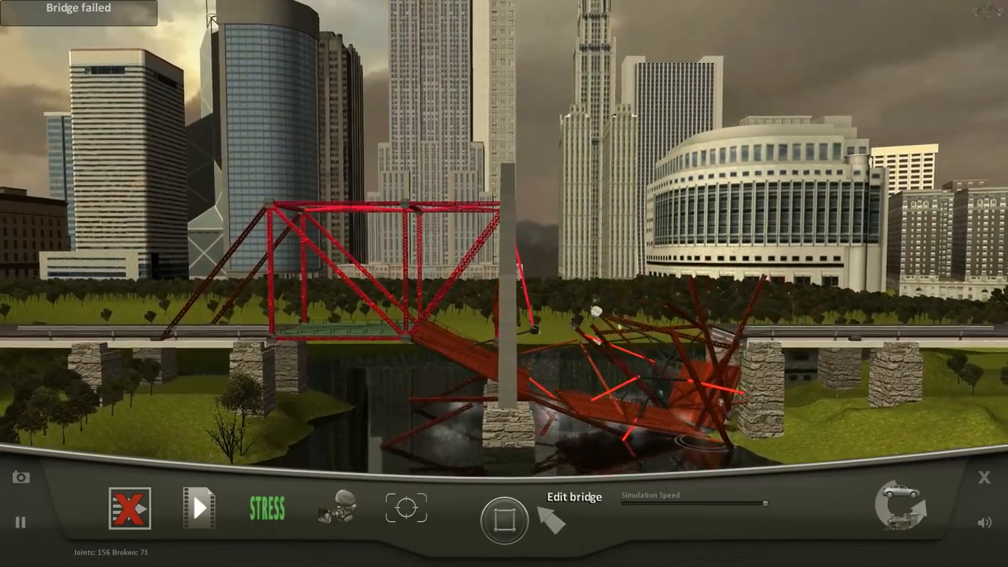
click(575, 522)
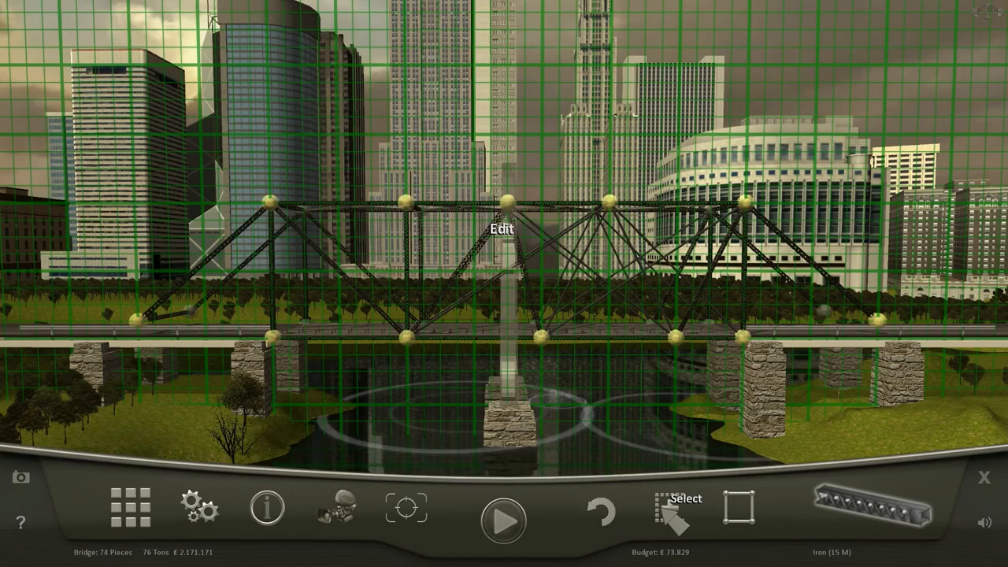
- Remove selected truss pieces, rebuild the truss over both spans with cables, and return to editing after failed tests
click(668, 508)
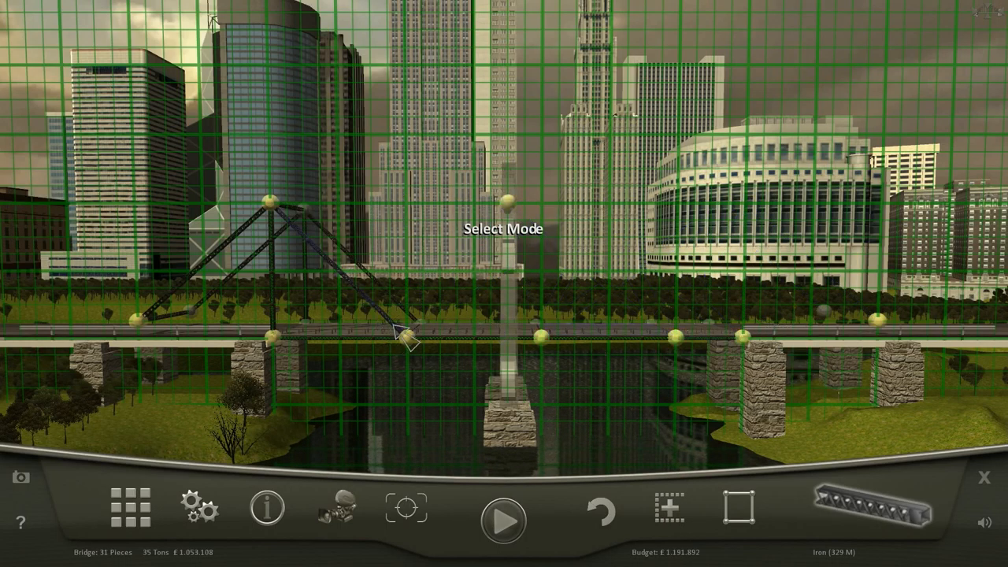
click(401, 333)
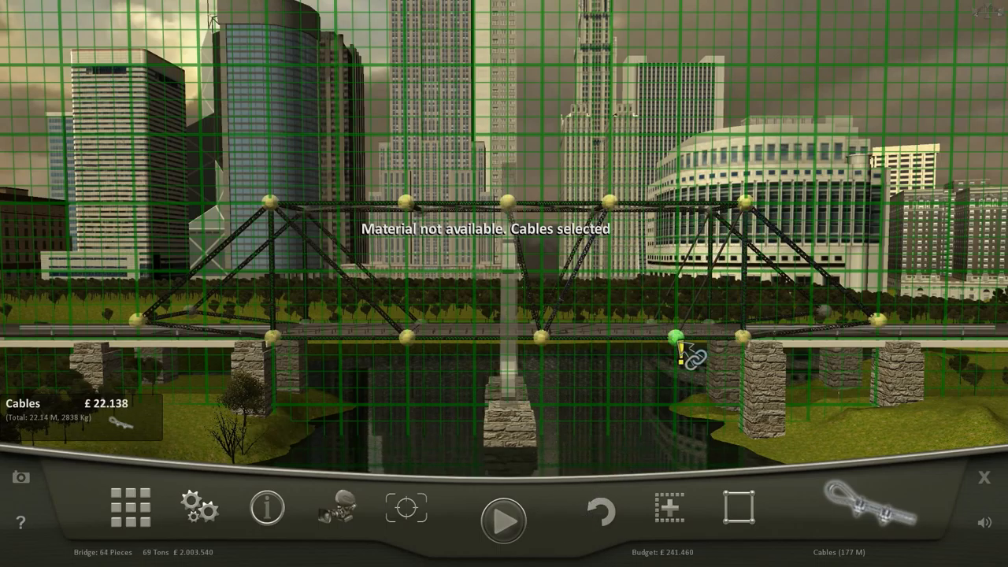
click(501, 520)
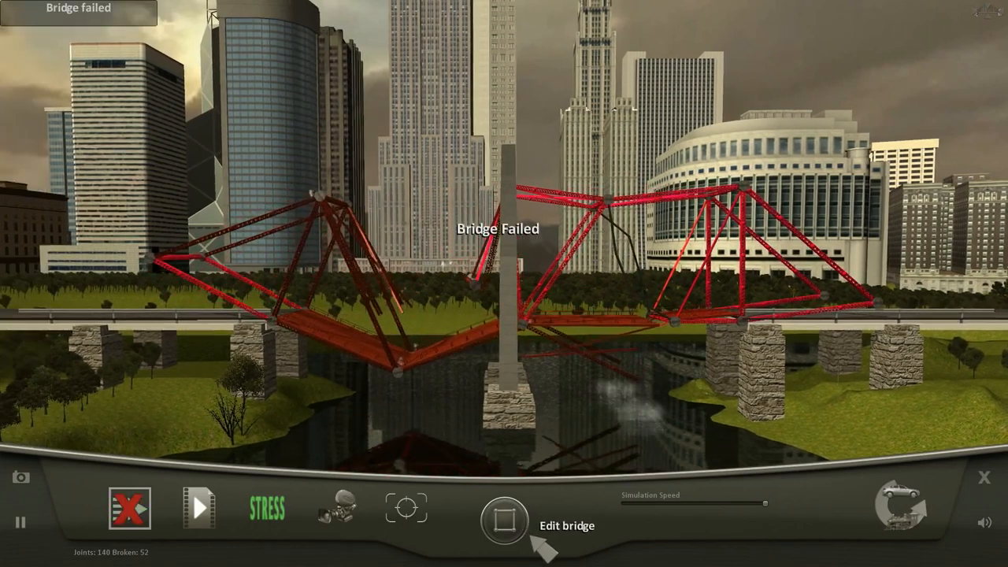
click(502, 521)
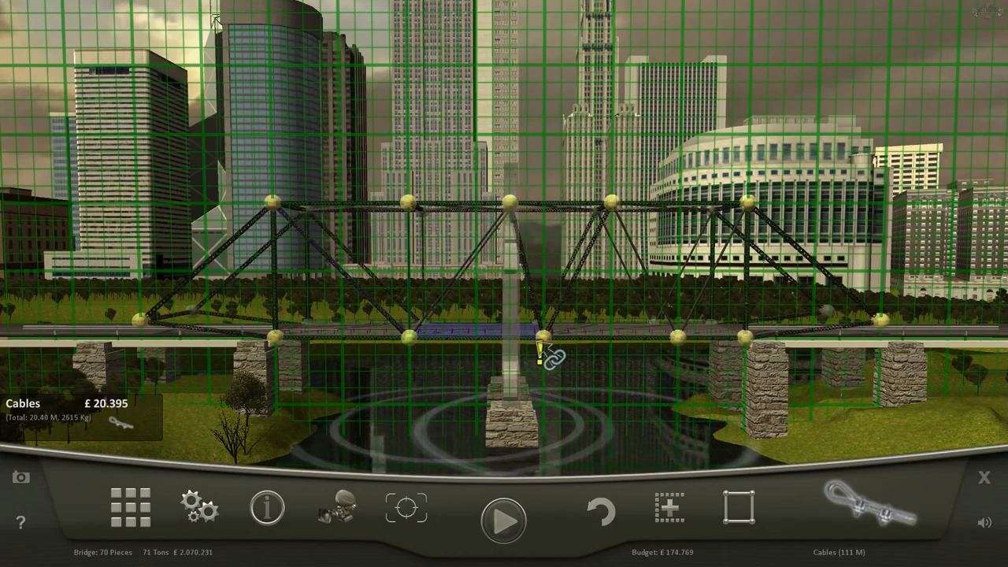
click(500, 520)
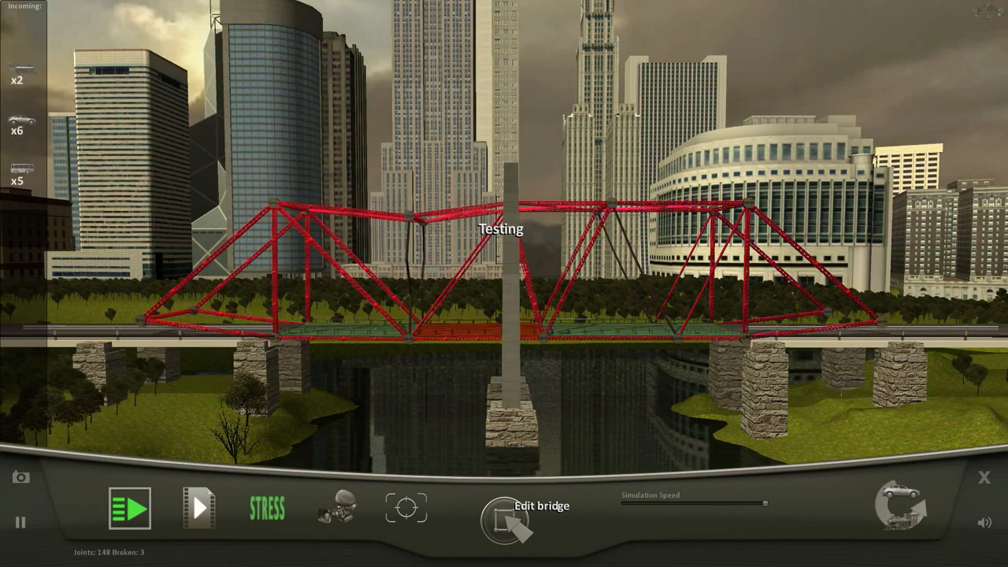
click(504, 518)
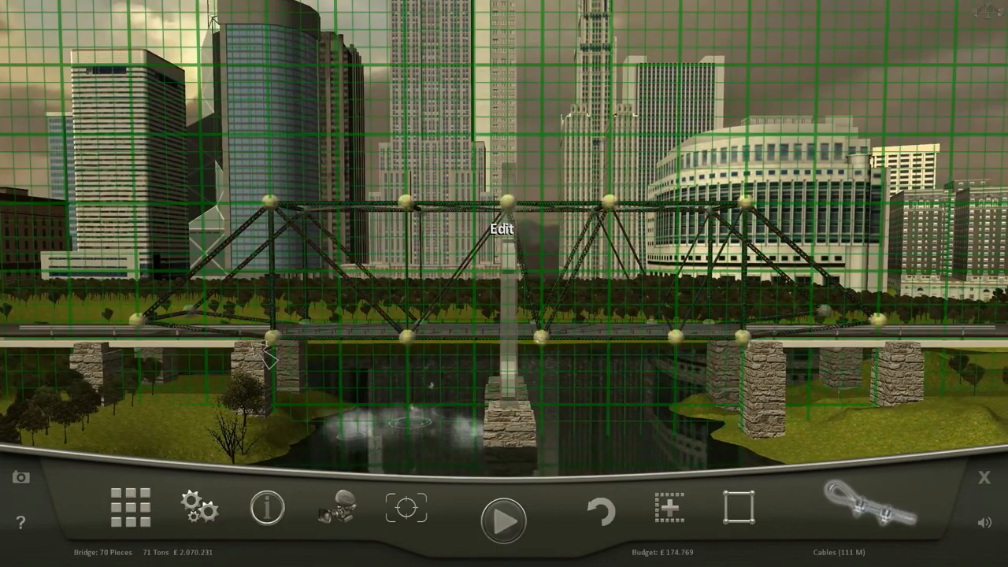
- Strip the truss and draw an iron trapezoid frame over the centre pier, returning to editing after its deck drops
click(668, 507)
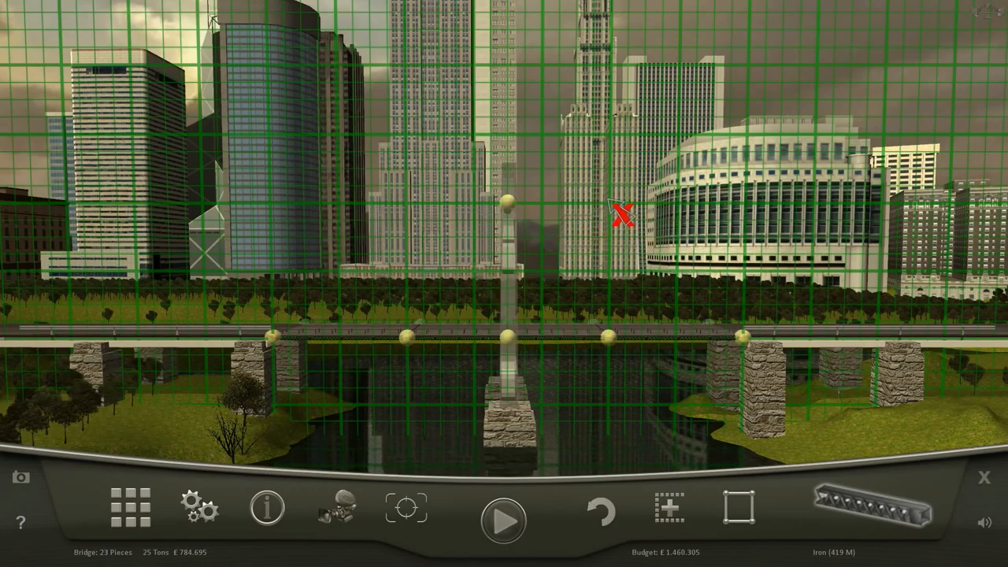
drag(511, 202, 740, 334)
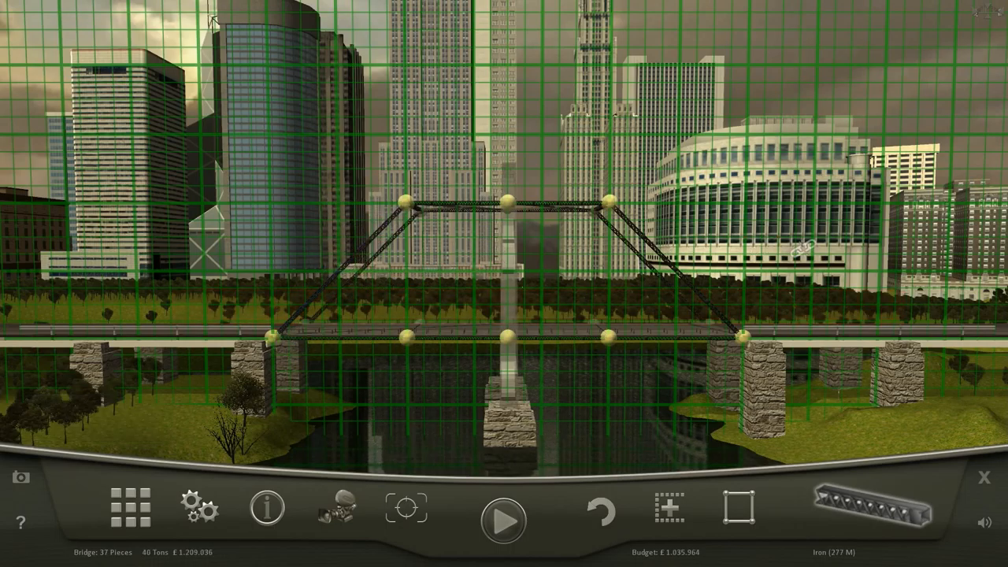
click(500, 520)
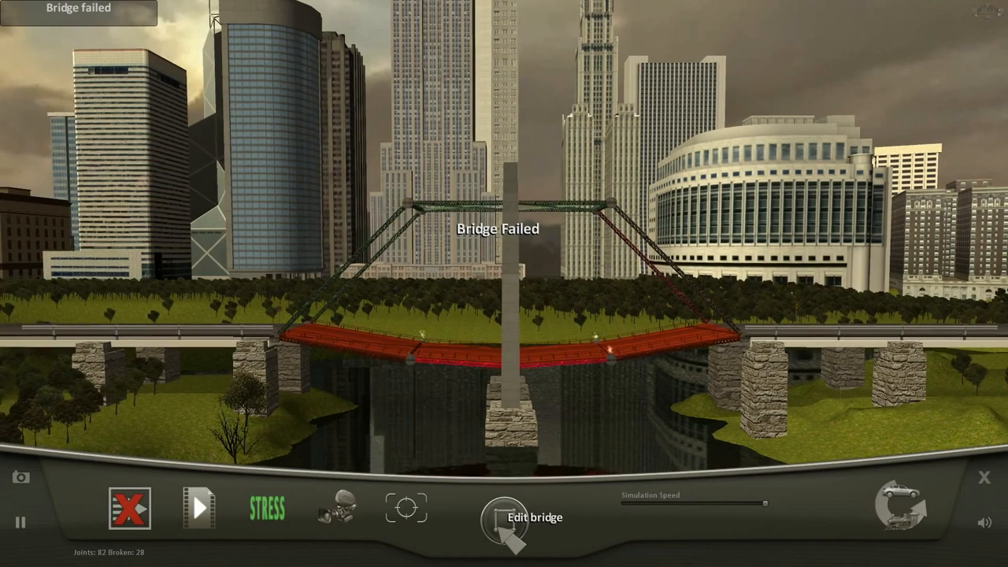
click(504, 516)
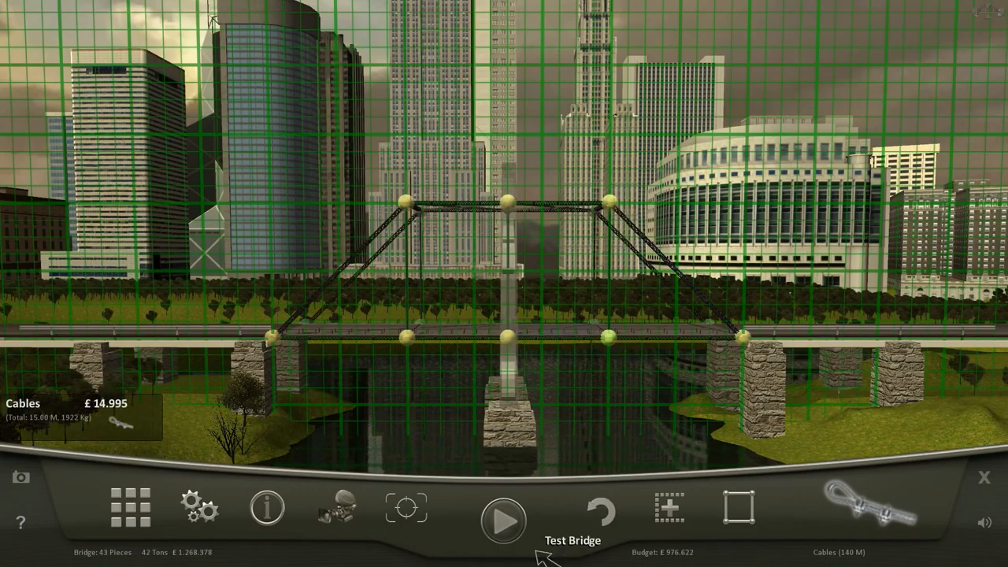
- Run a load test on the trapezoid bridge until its deck breaks up in the river
click(501, 519)
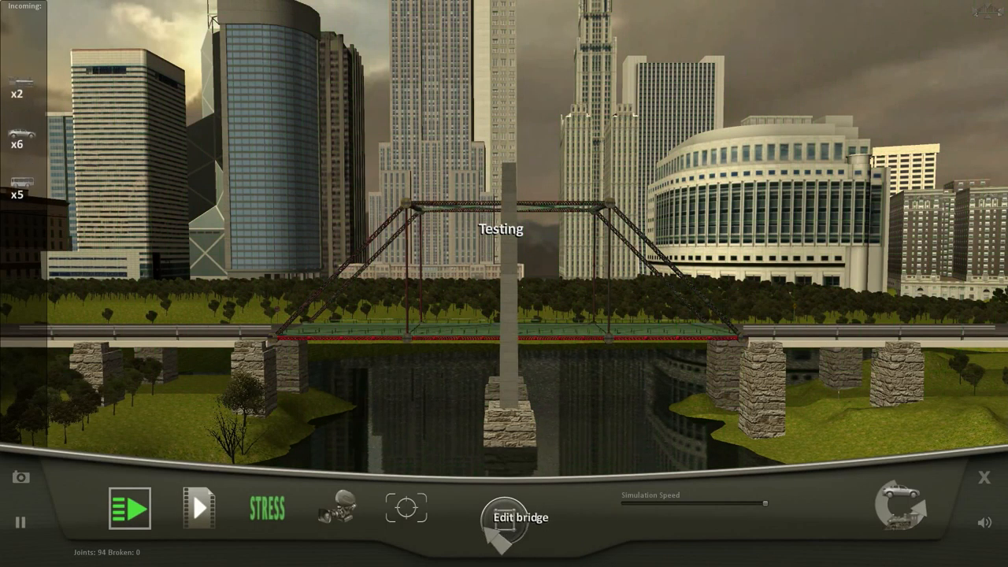
click(129, 507)
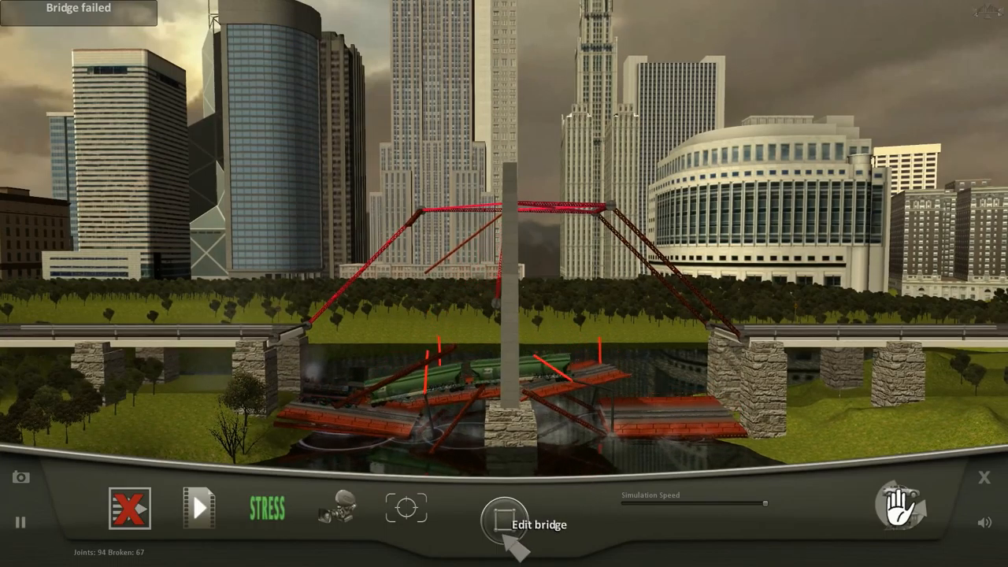
- Undo the last change and add iron struts from the centre pier up to the deck, then test the frame
click(500, 523)
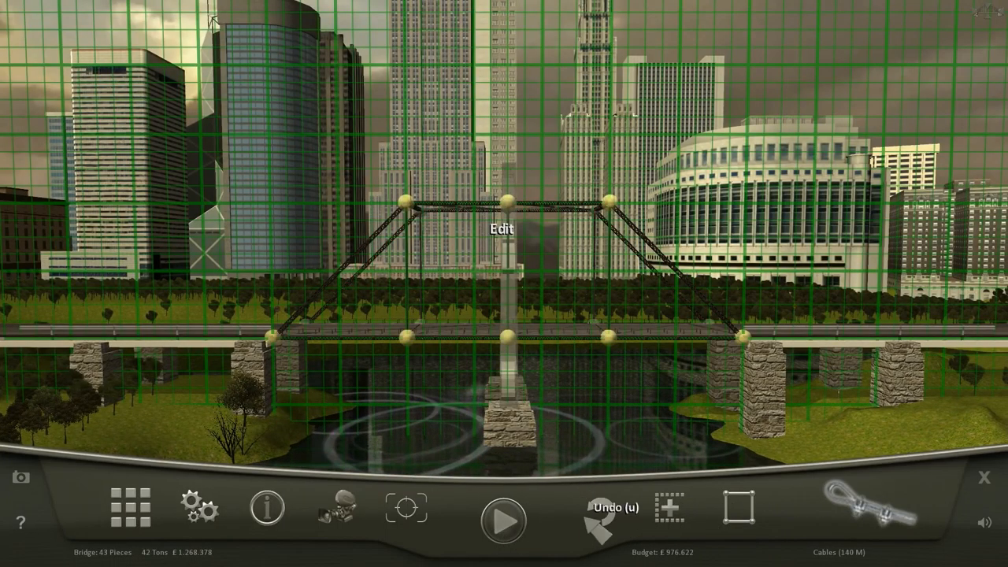
click(611, 339)
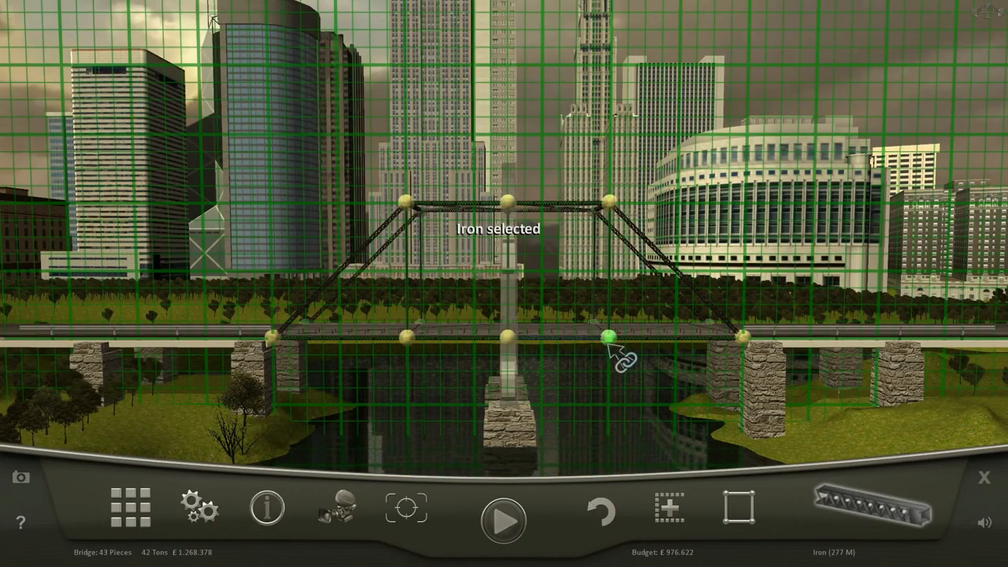
click(611, 337)
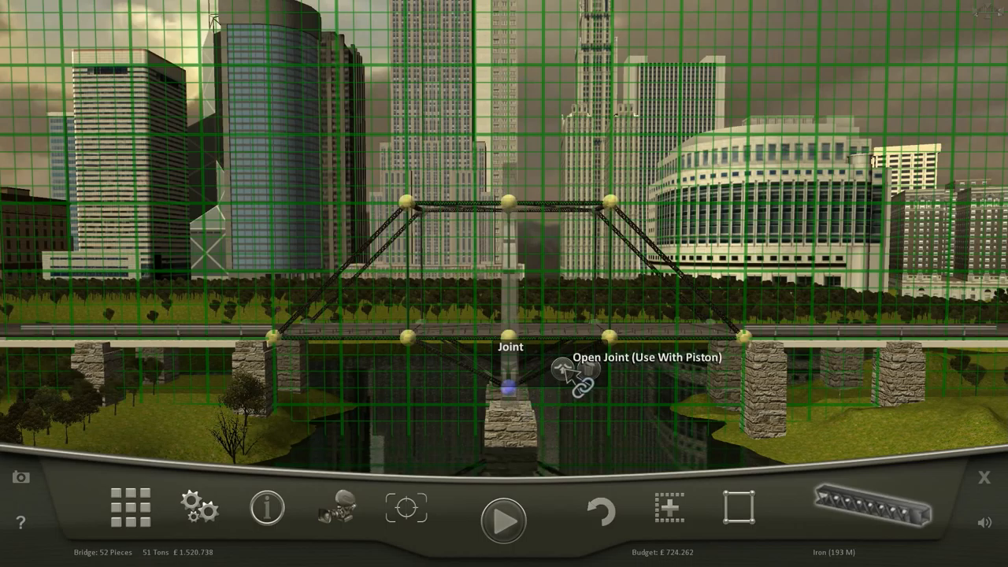
click(500, 520)
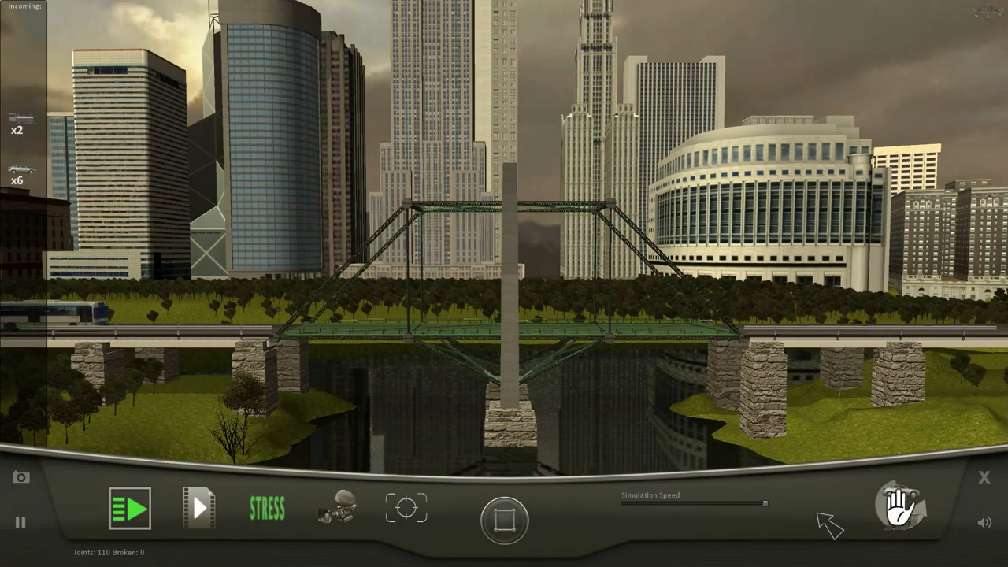
mouse_move(669, 457)
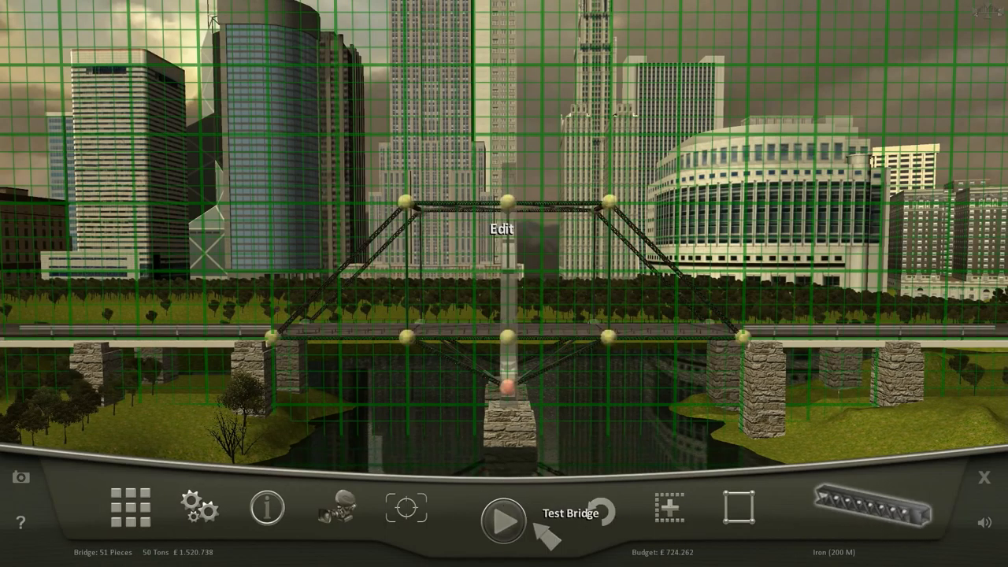
- Put the strutted trapezoid bridge into a manual test and send a single load such as a train across
click(501, 520)
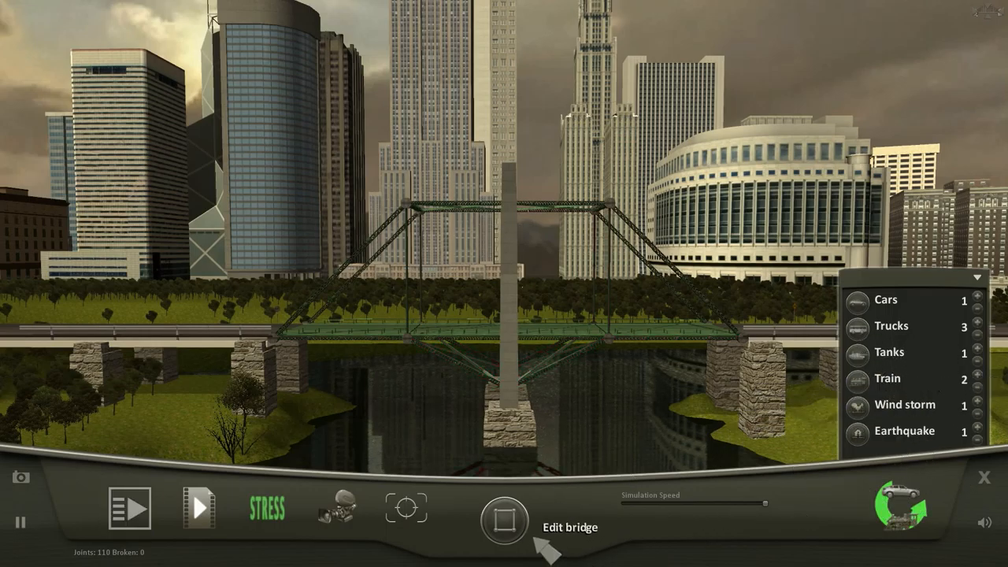
click(129, 509)
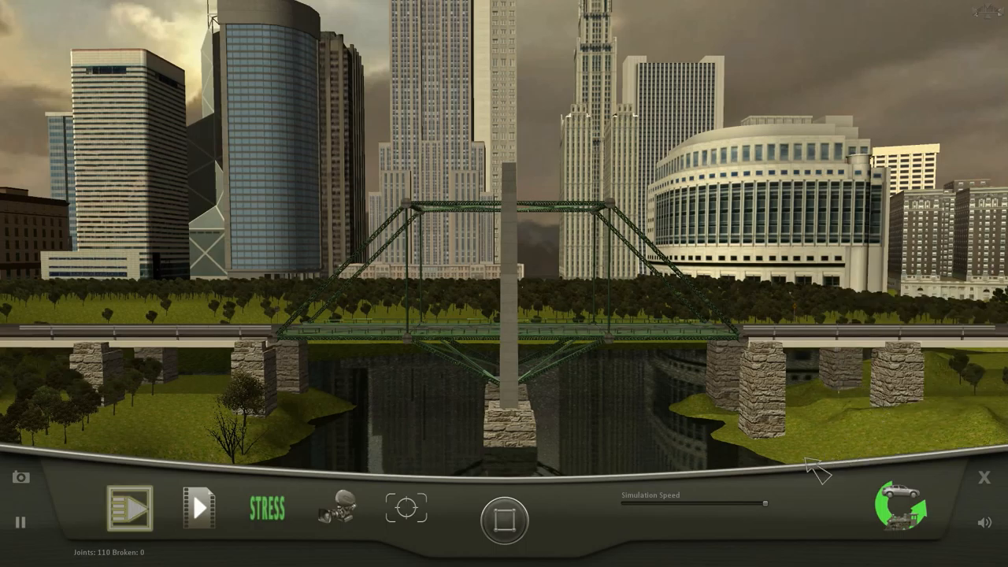